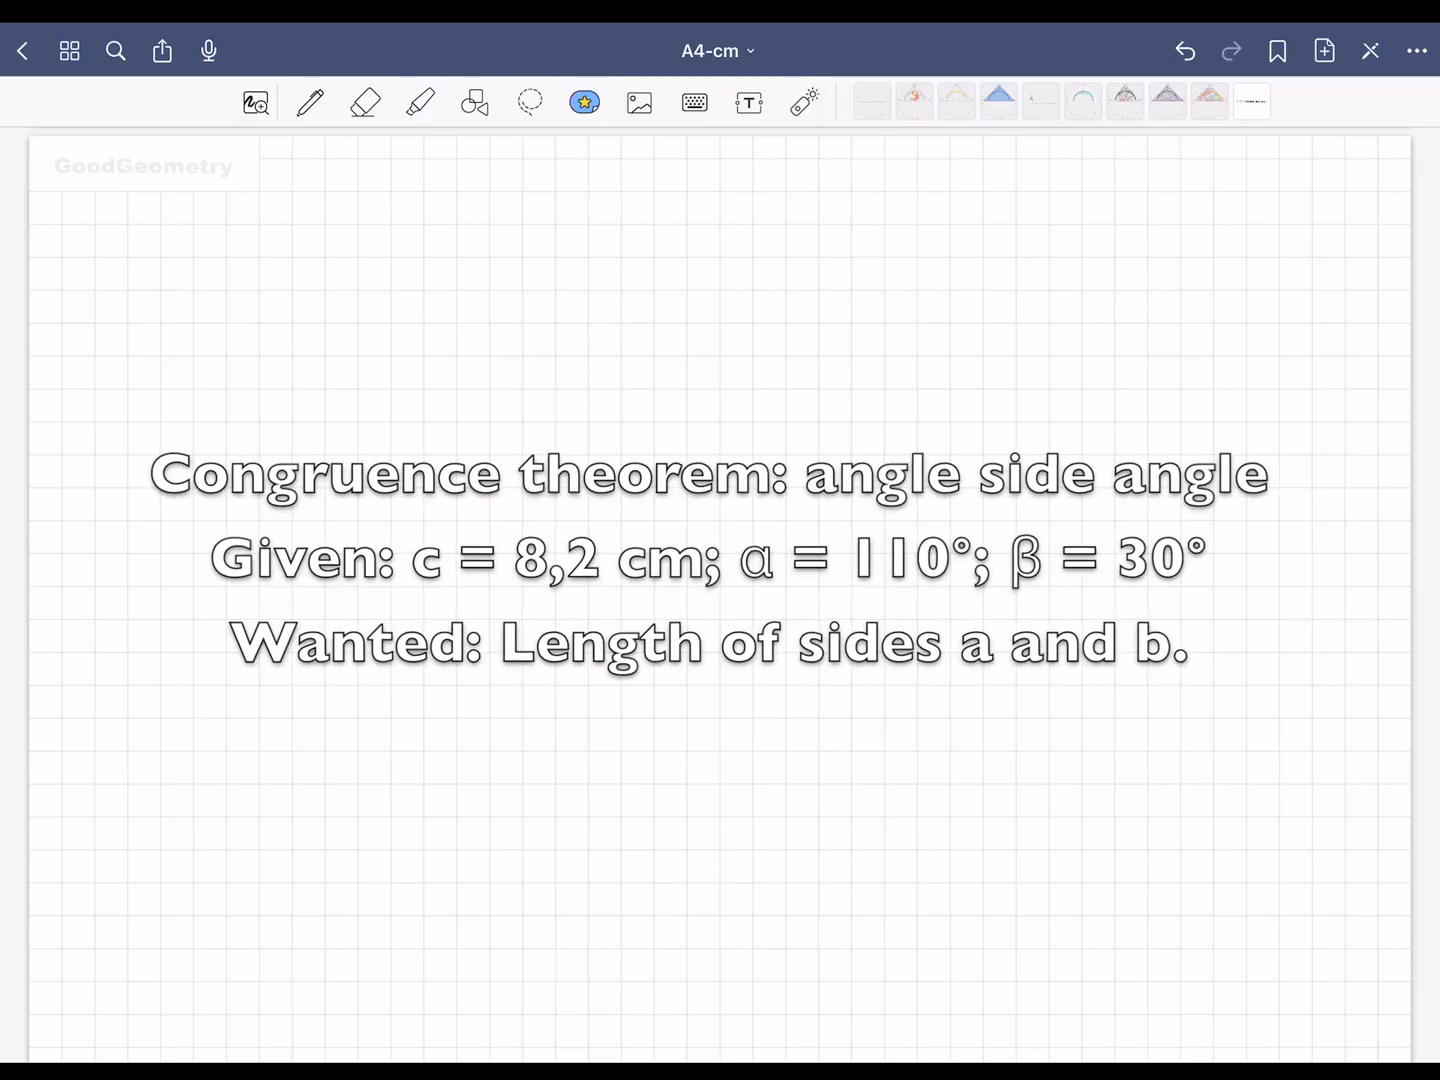
- Insert the centimetre ruler image from the GoodGeometry elements onto the grid page
click(585, 102)
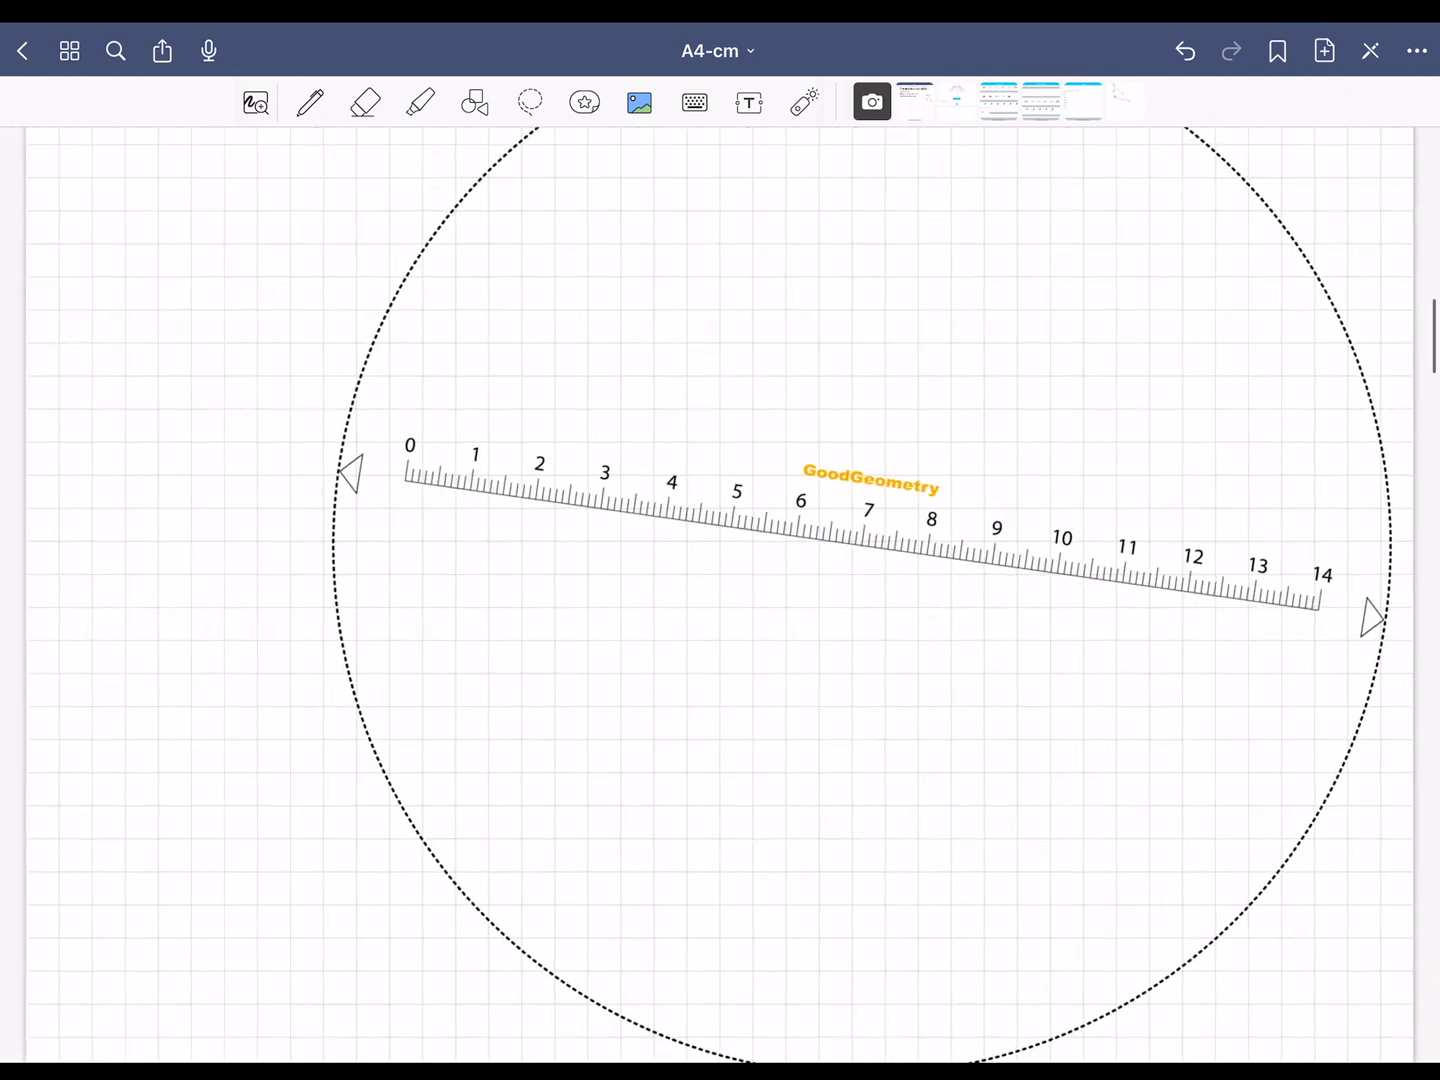
- Draw the blue 8.2 cm side c along the ruler, then delete the ruler
click(310, 102)
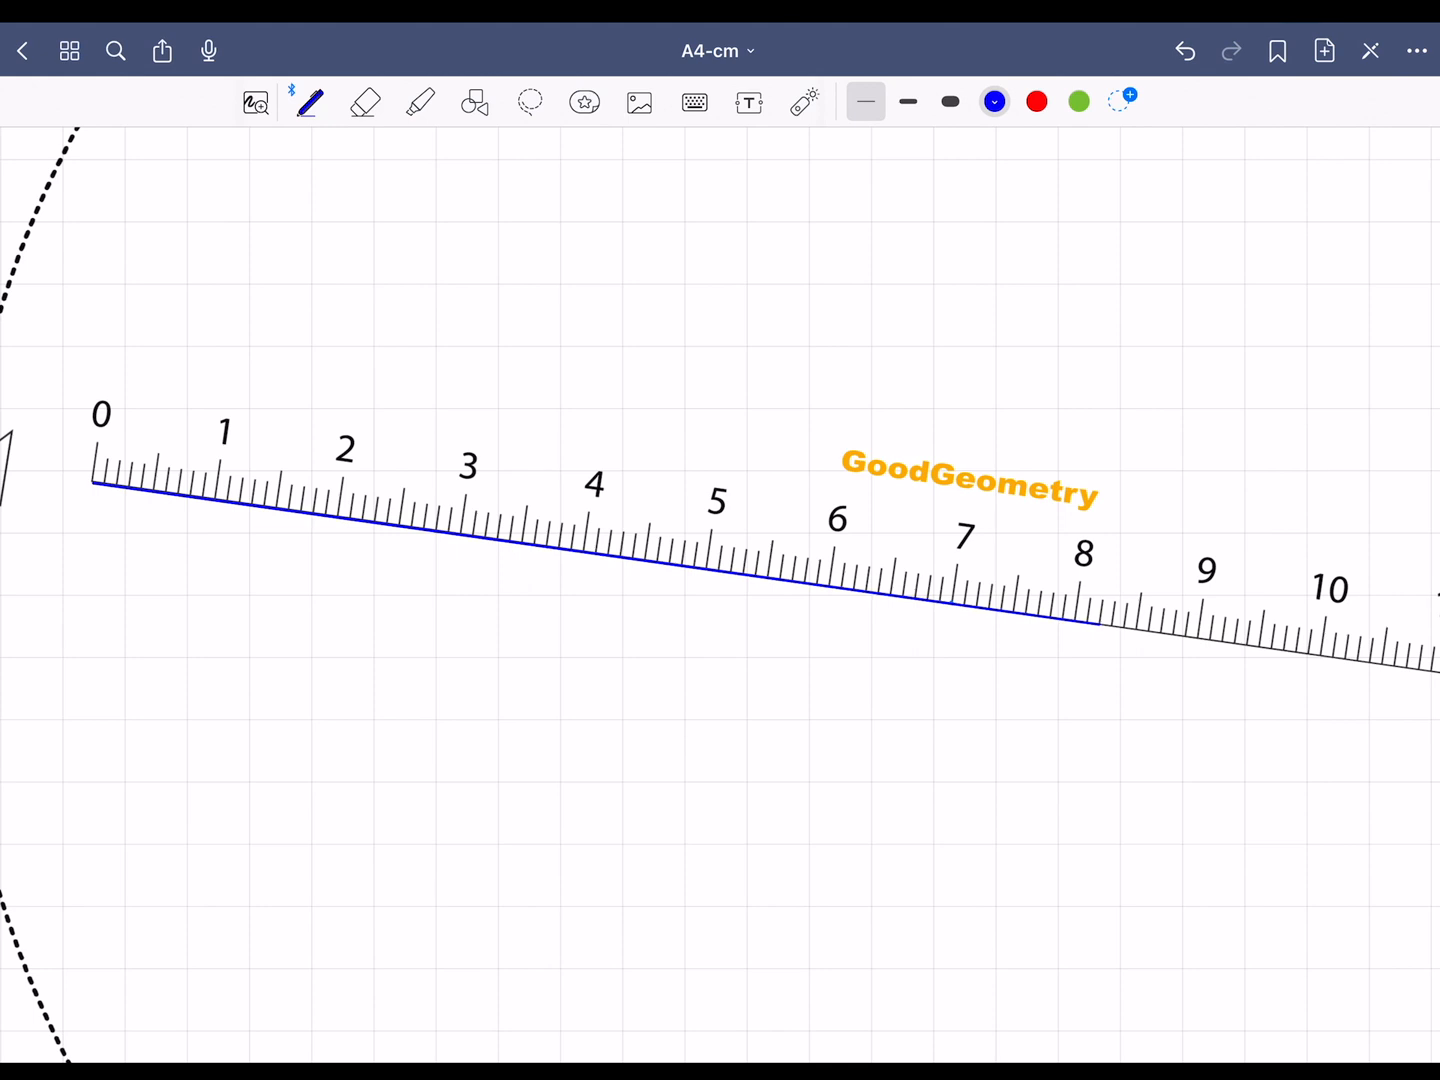
click(584, 102)
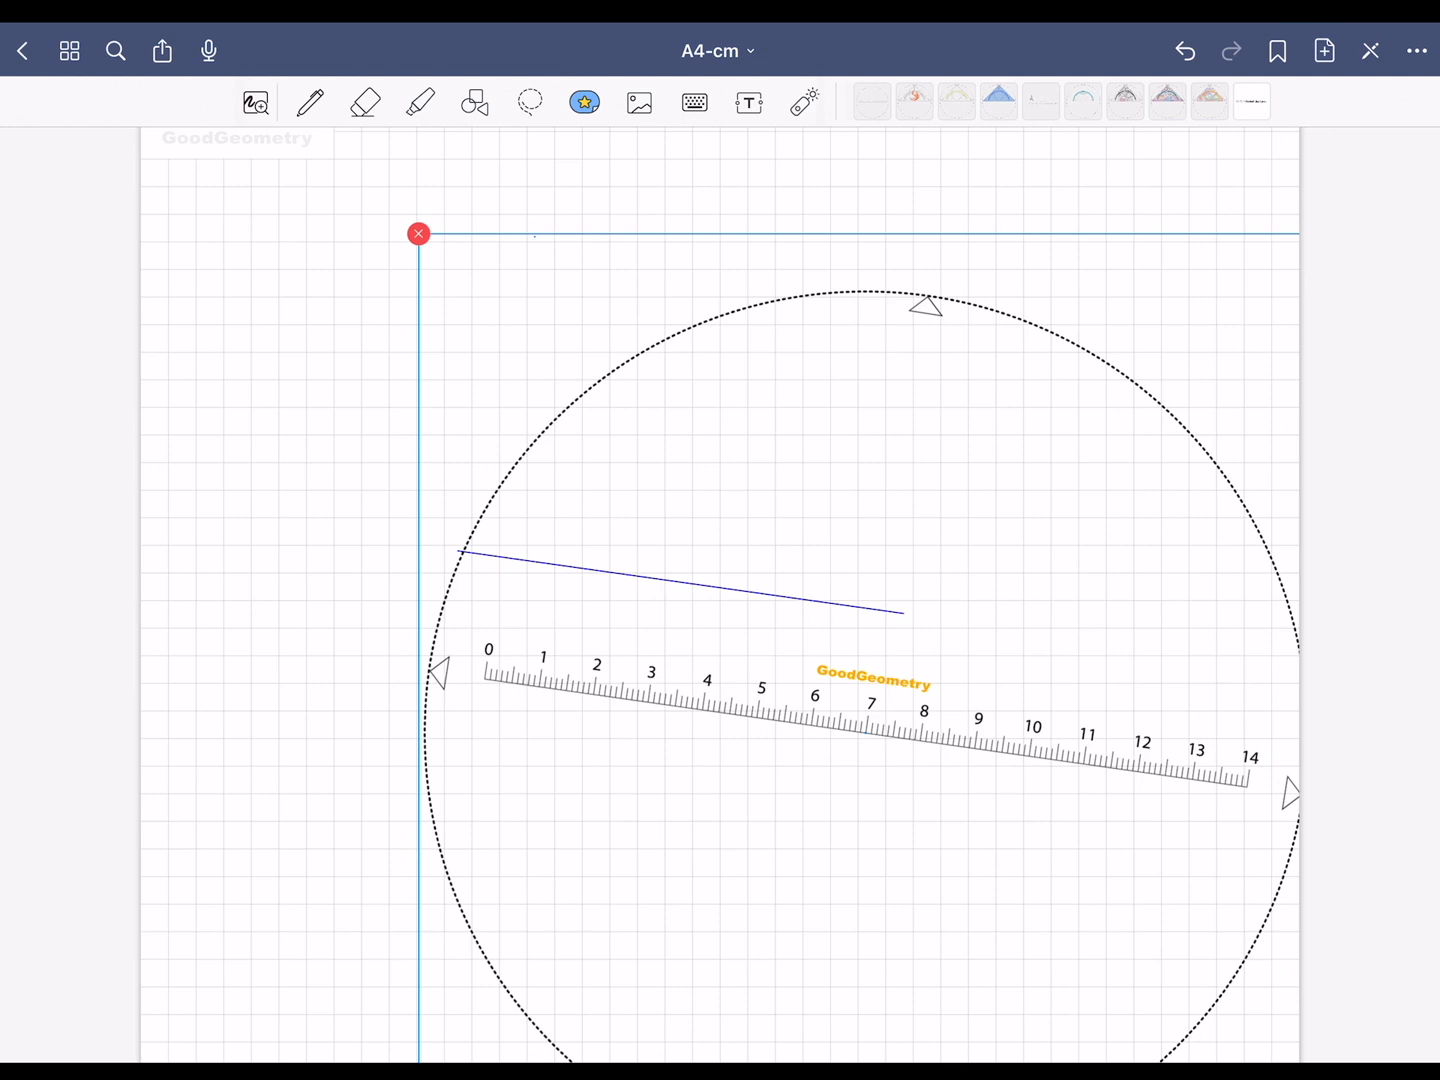
click(418, 233)
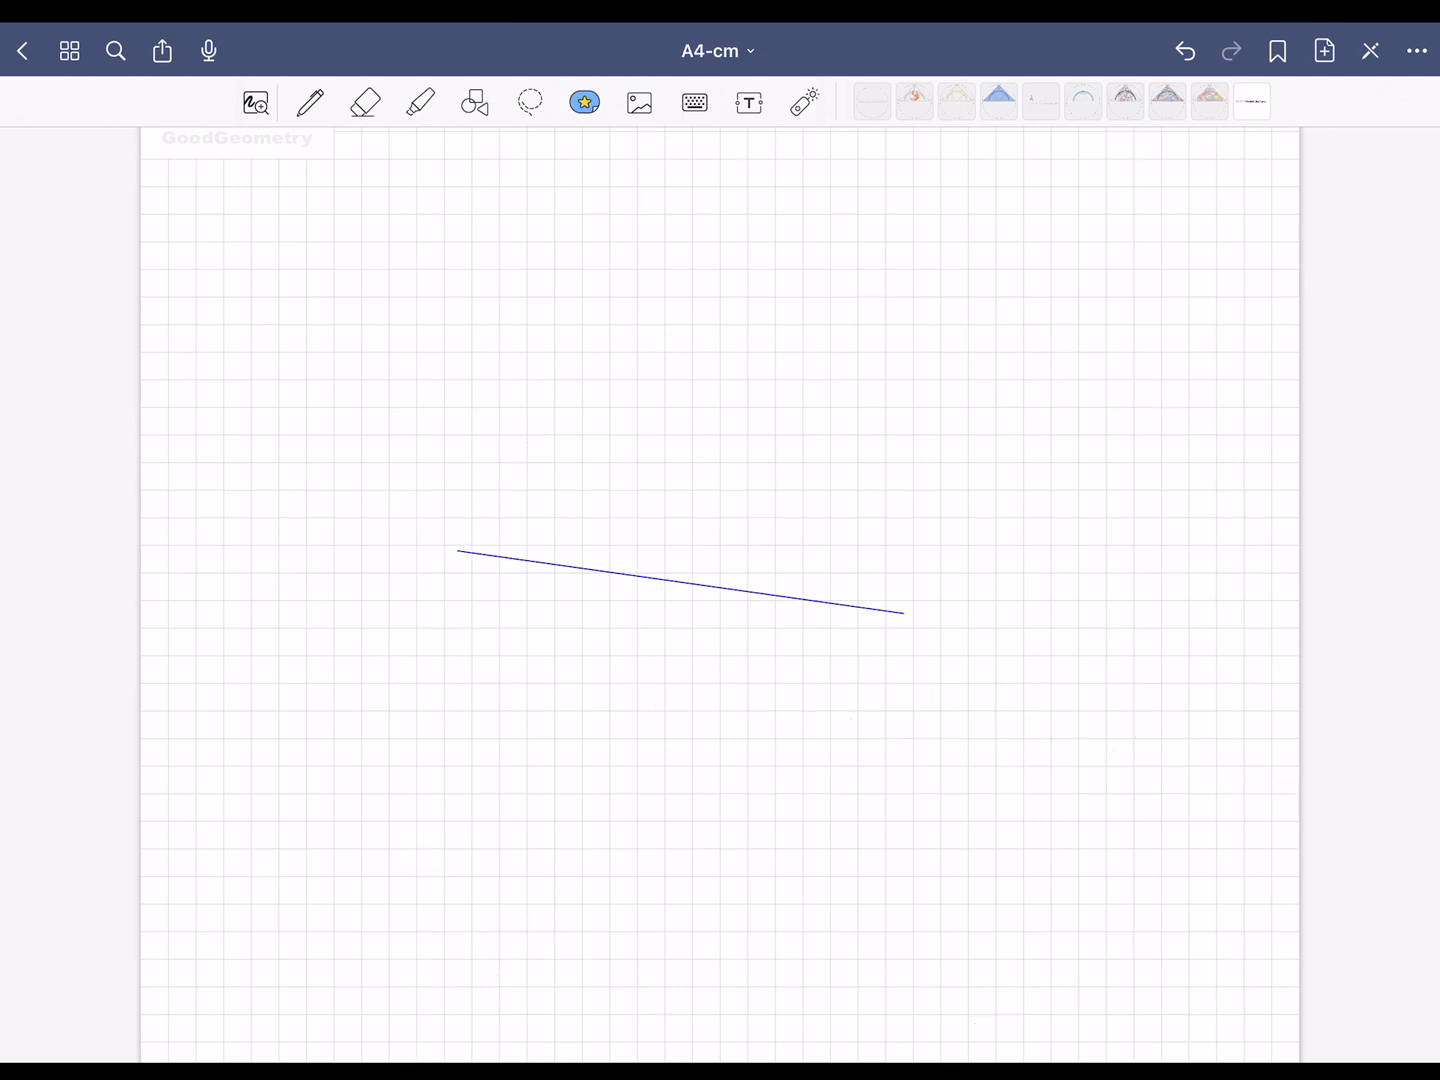
- Insert the set square and align its 0 mark with side c's left end
click(805, 101)
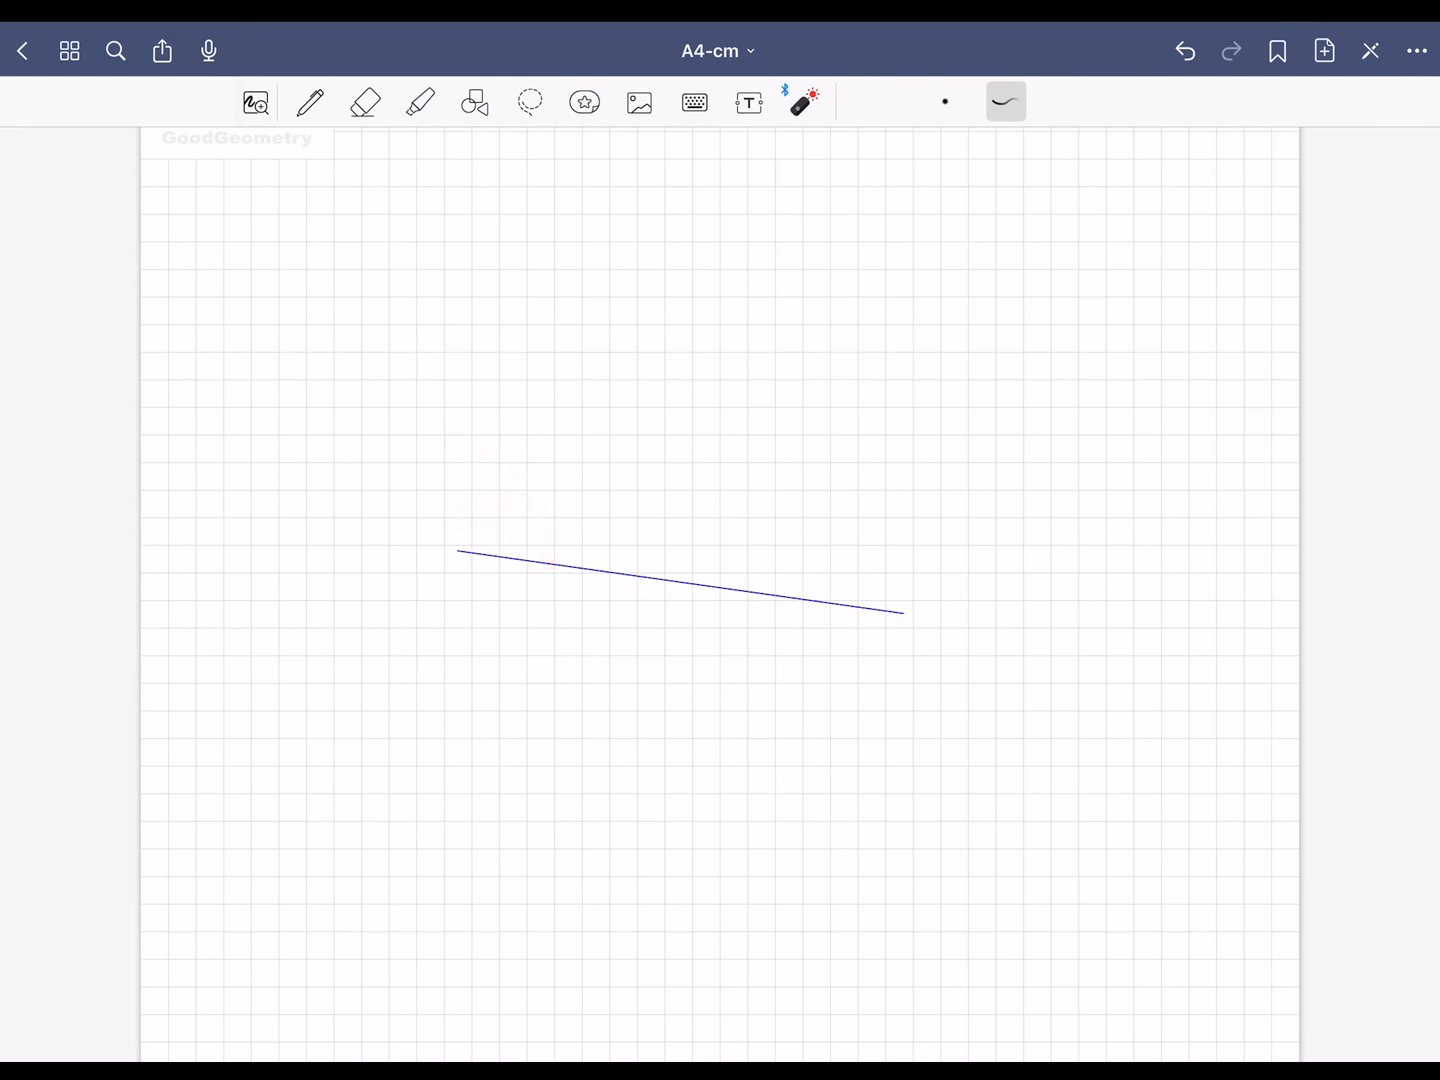
click(585, 102)
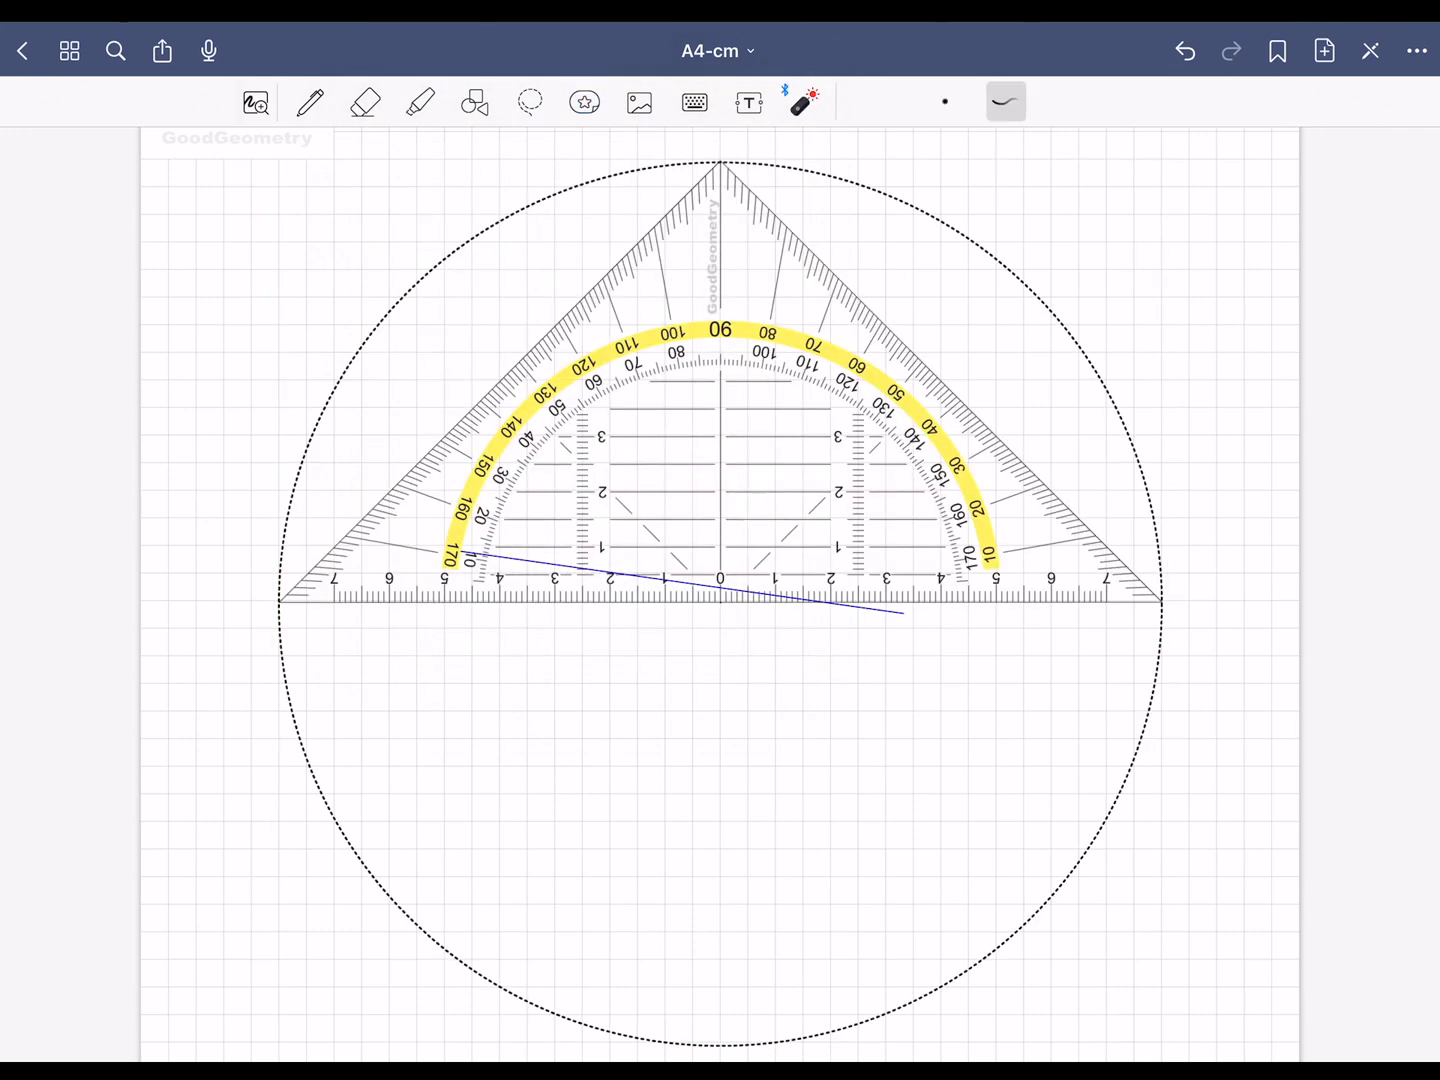
click(365, 102)
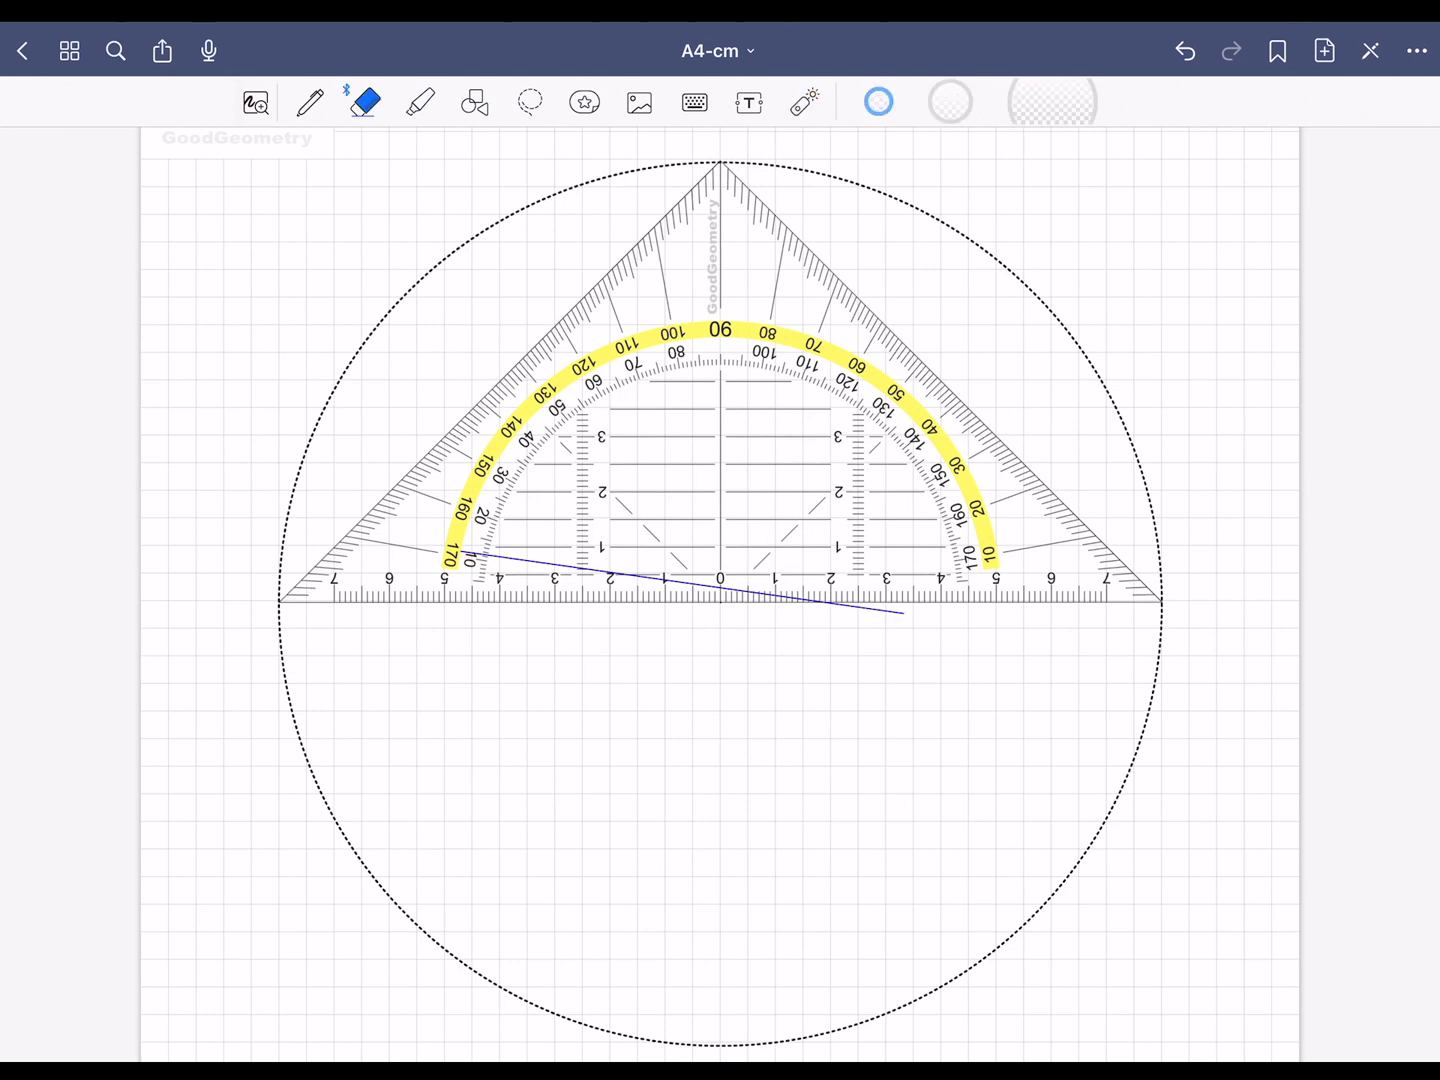
click(584, 102)
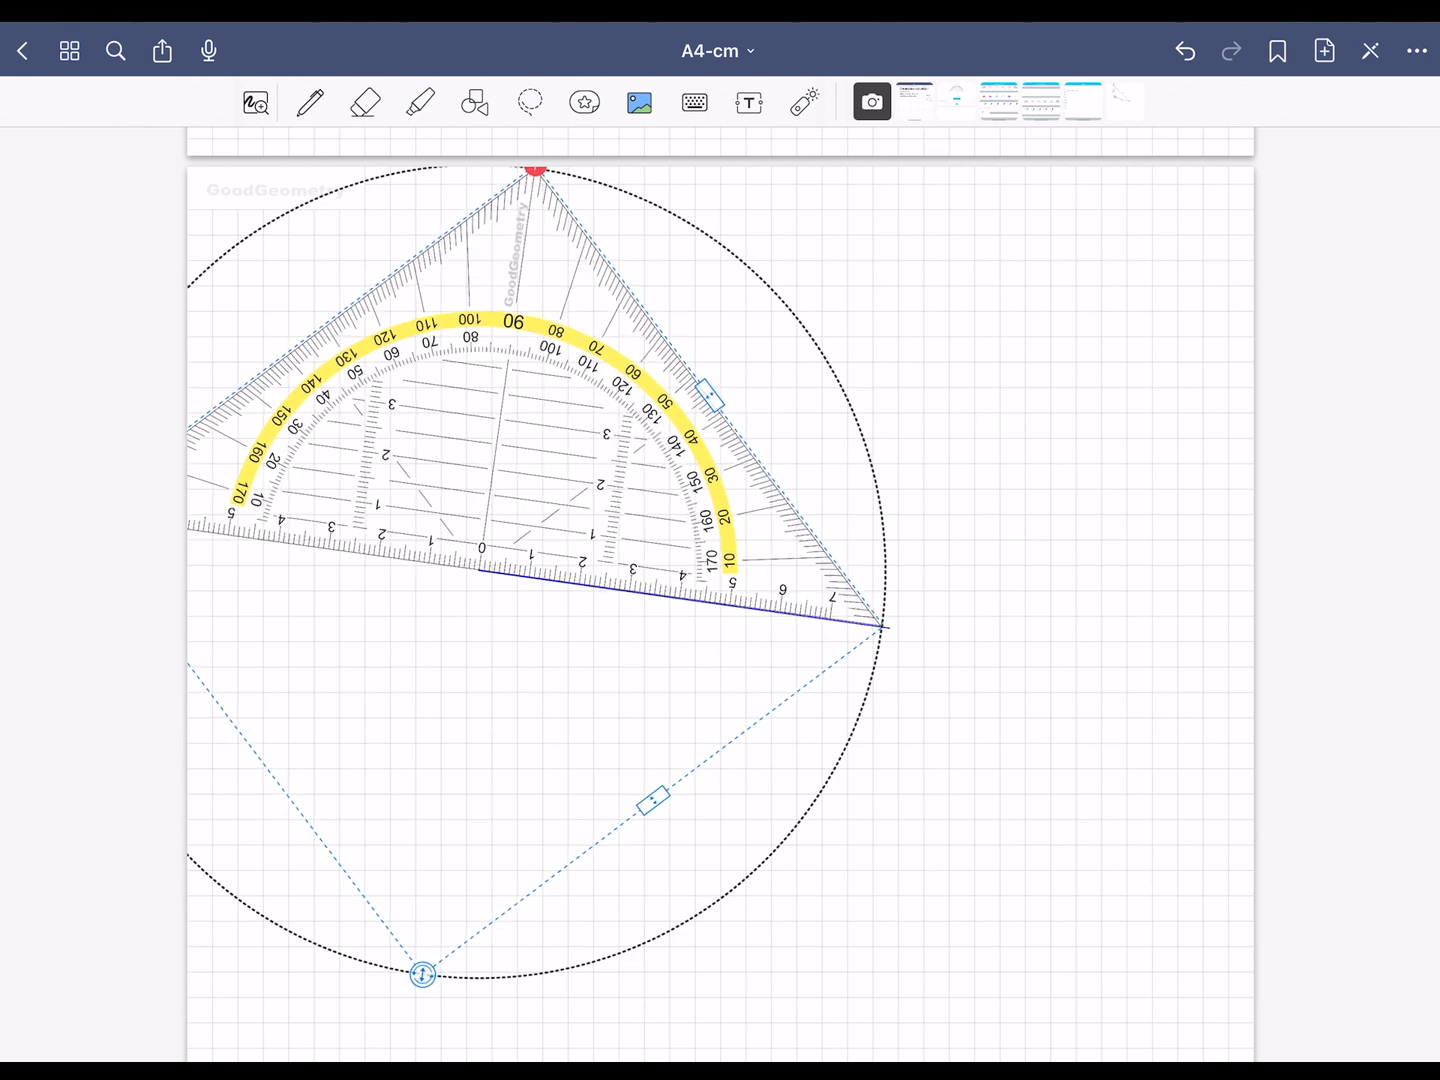
- Draw the 110° and 30° lines from side c's ends, then delete the set square
click(310, 102)
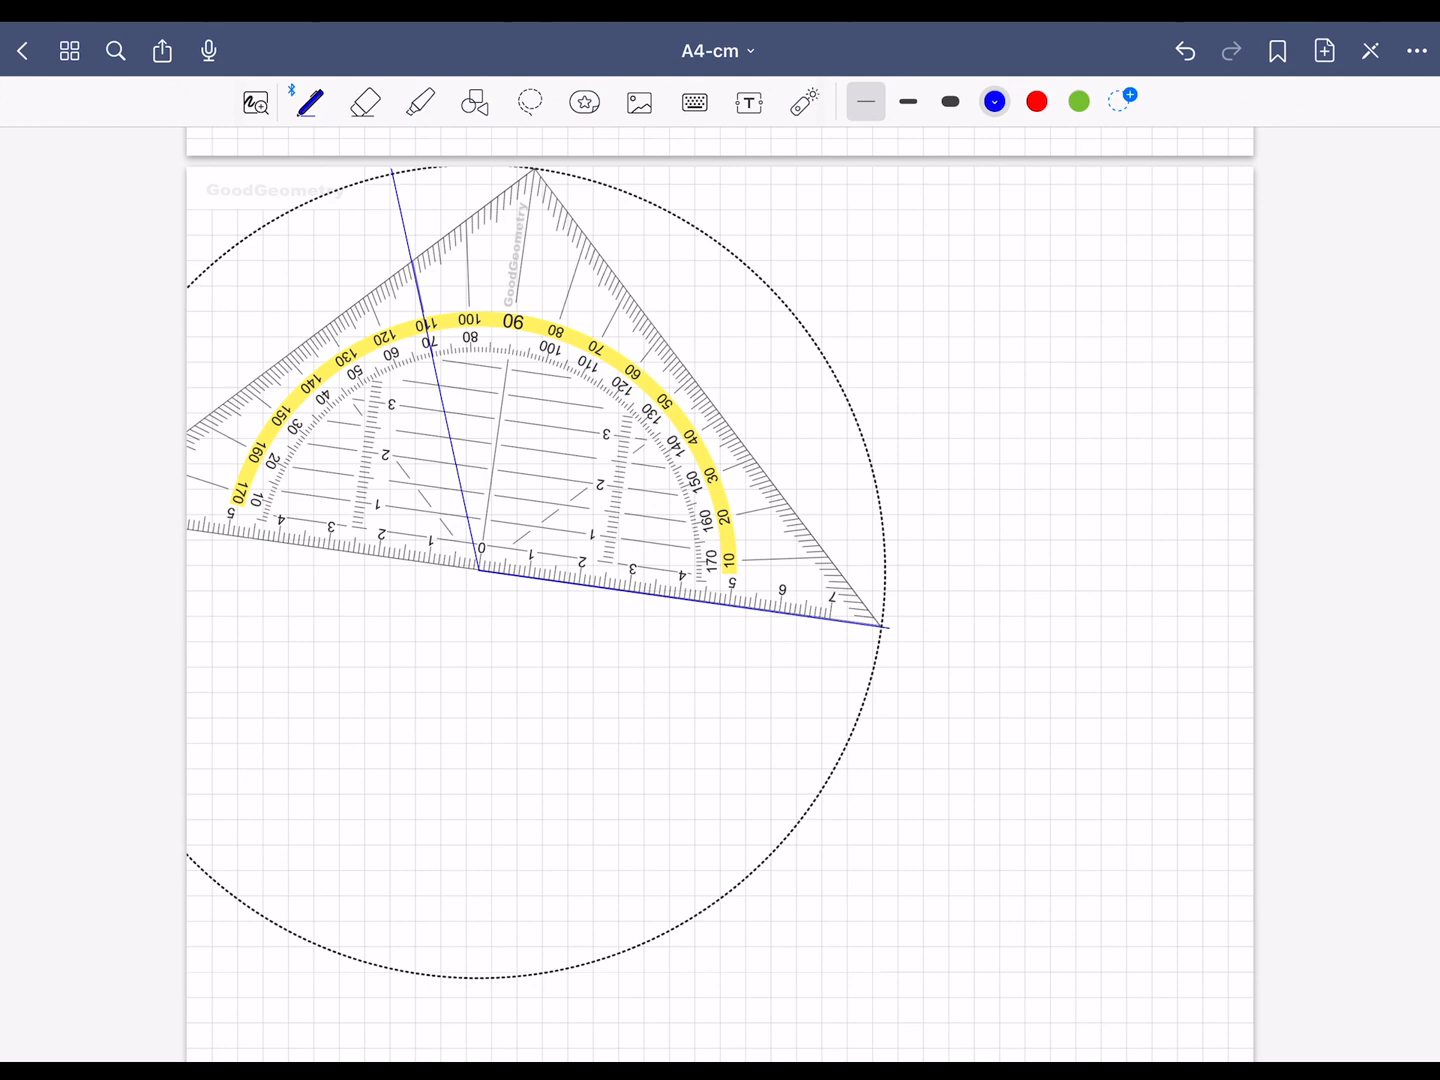
click(584, 102)
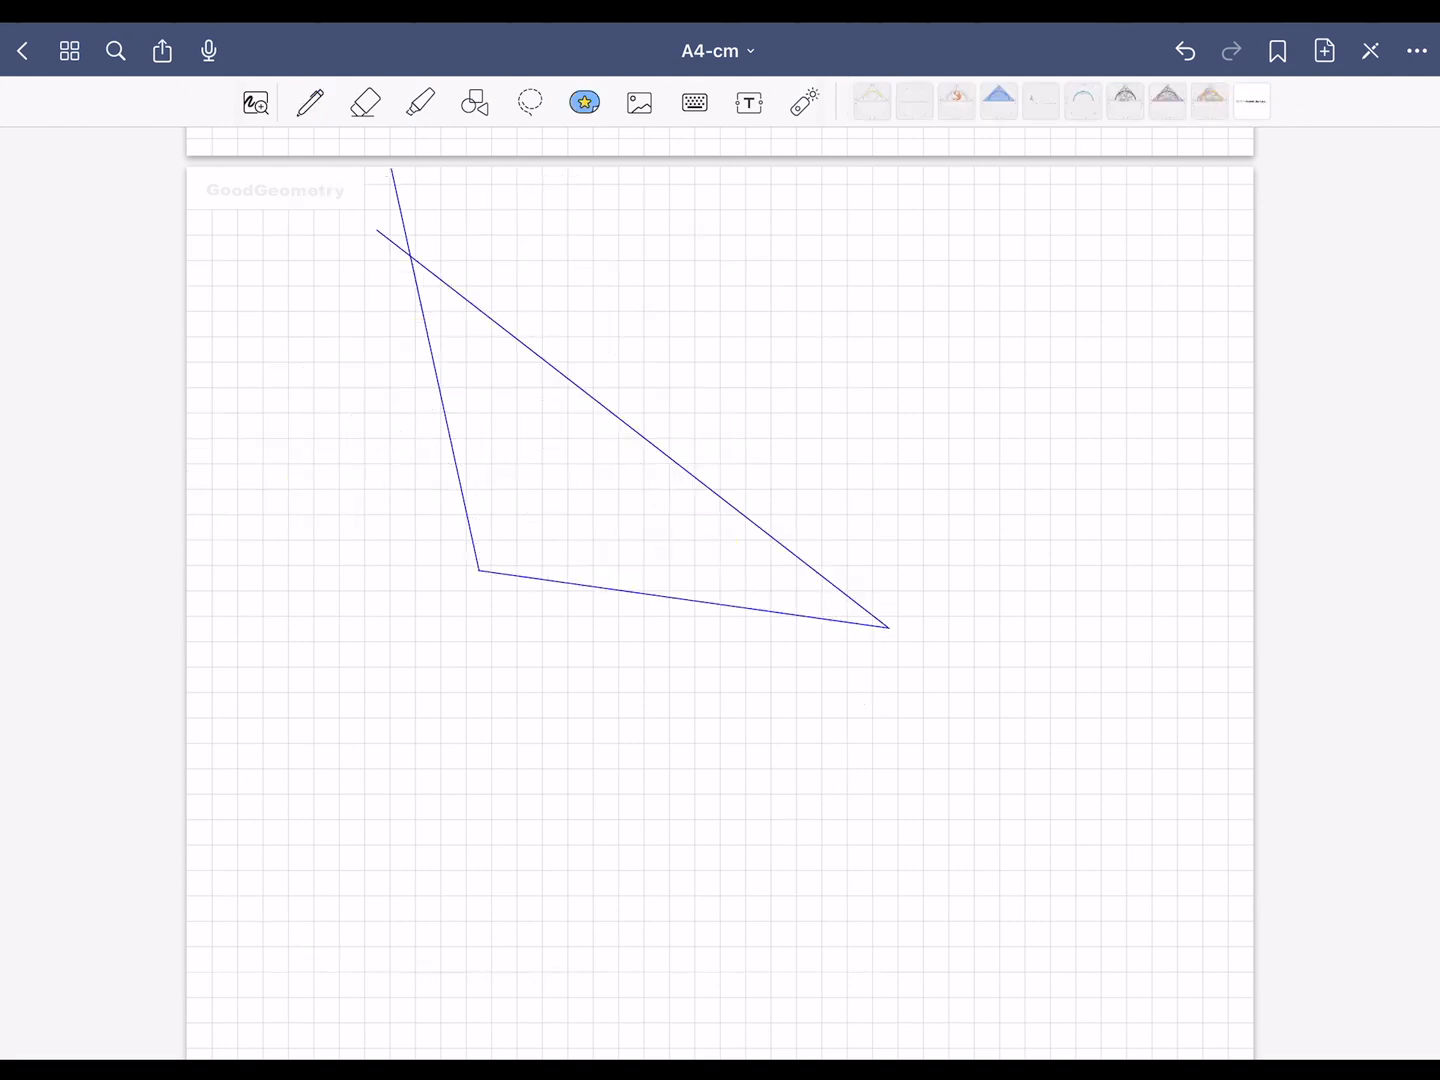
- Handwrite vertex labels A, B, C, c = 8,2 and angles 110°, 30°, 40°
click(310, 102)
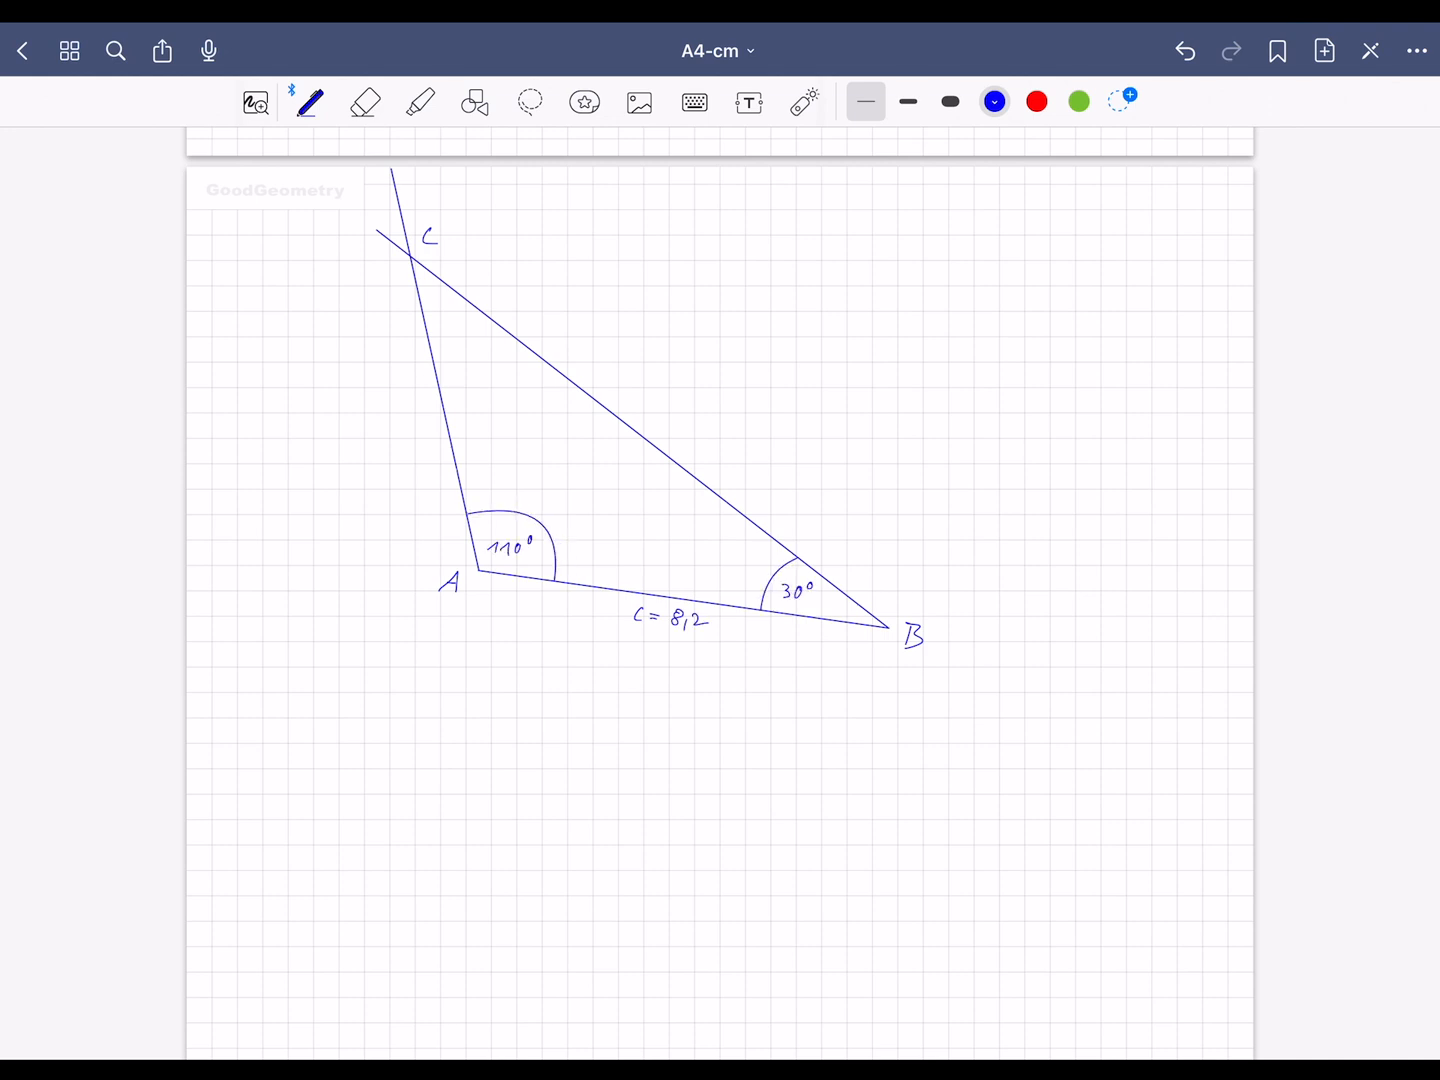
click(584, 101)
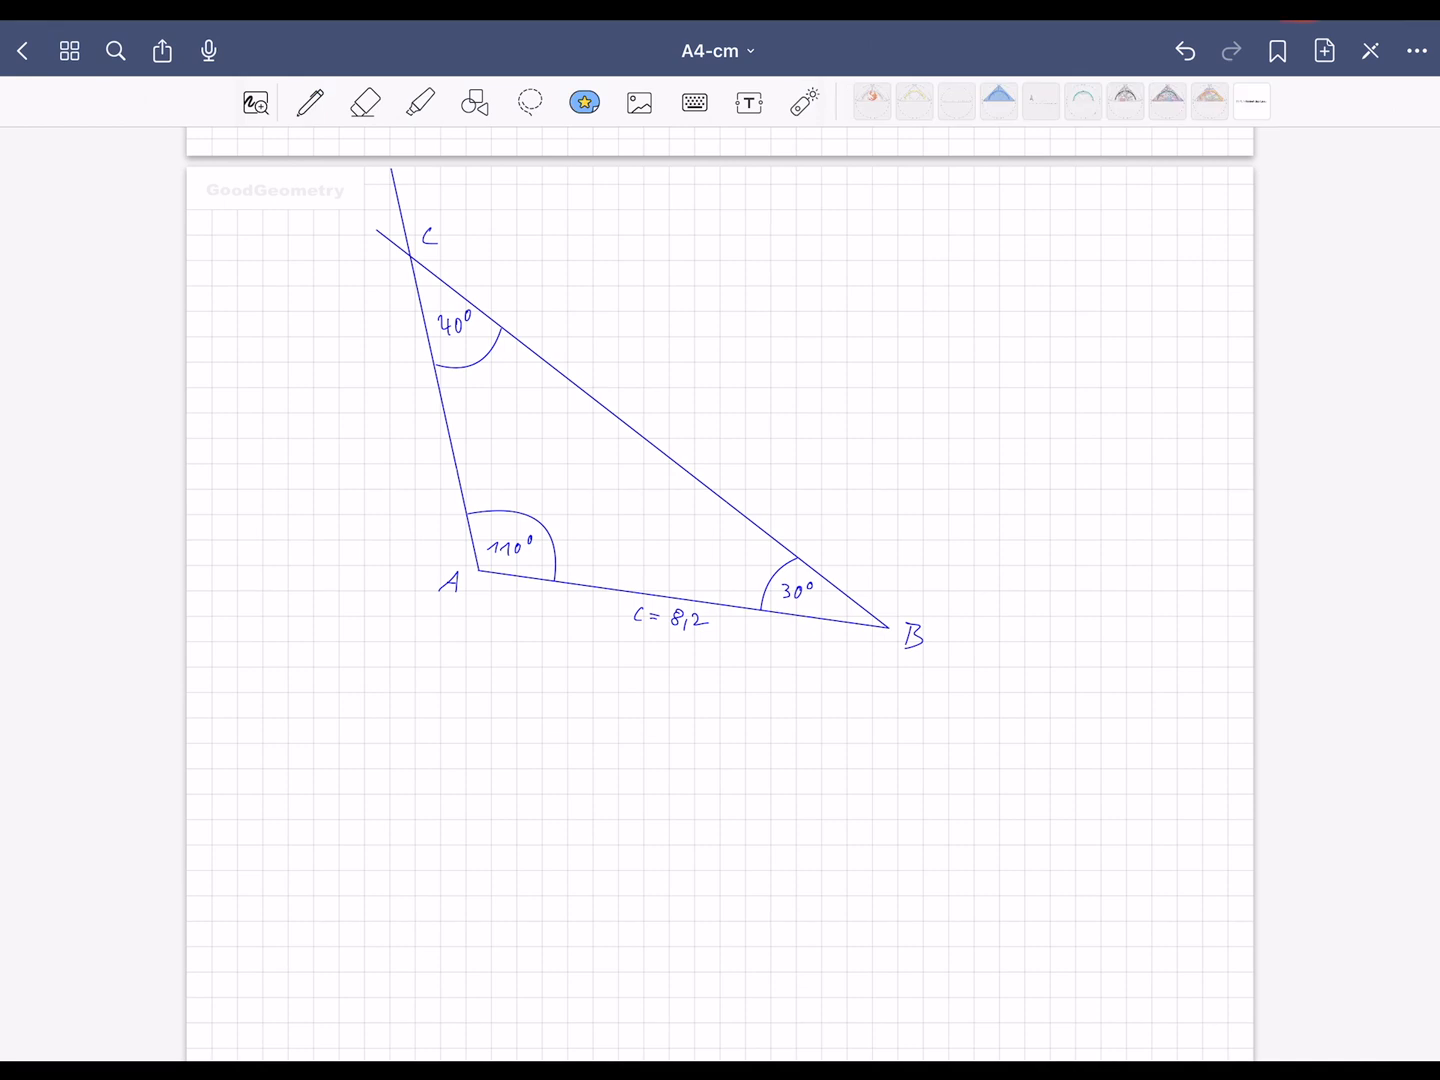
click(584, 102)
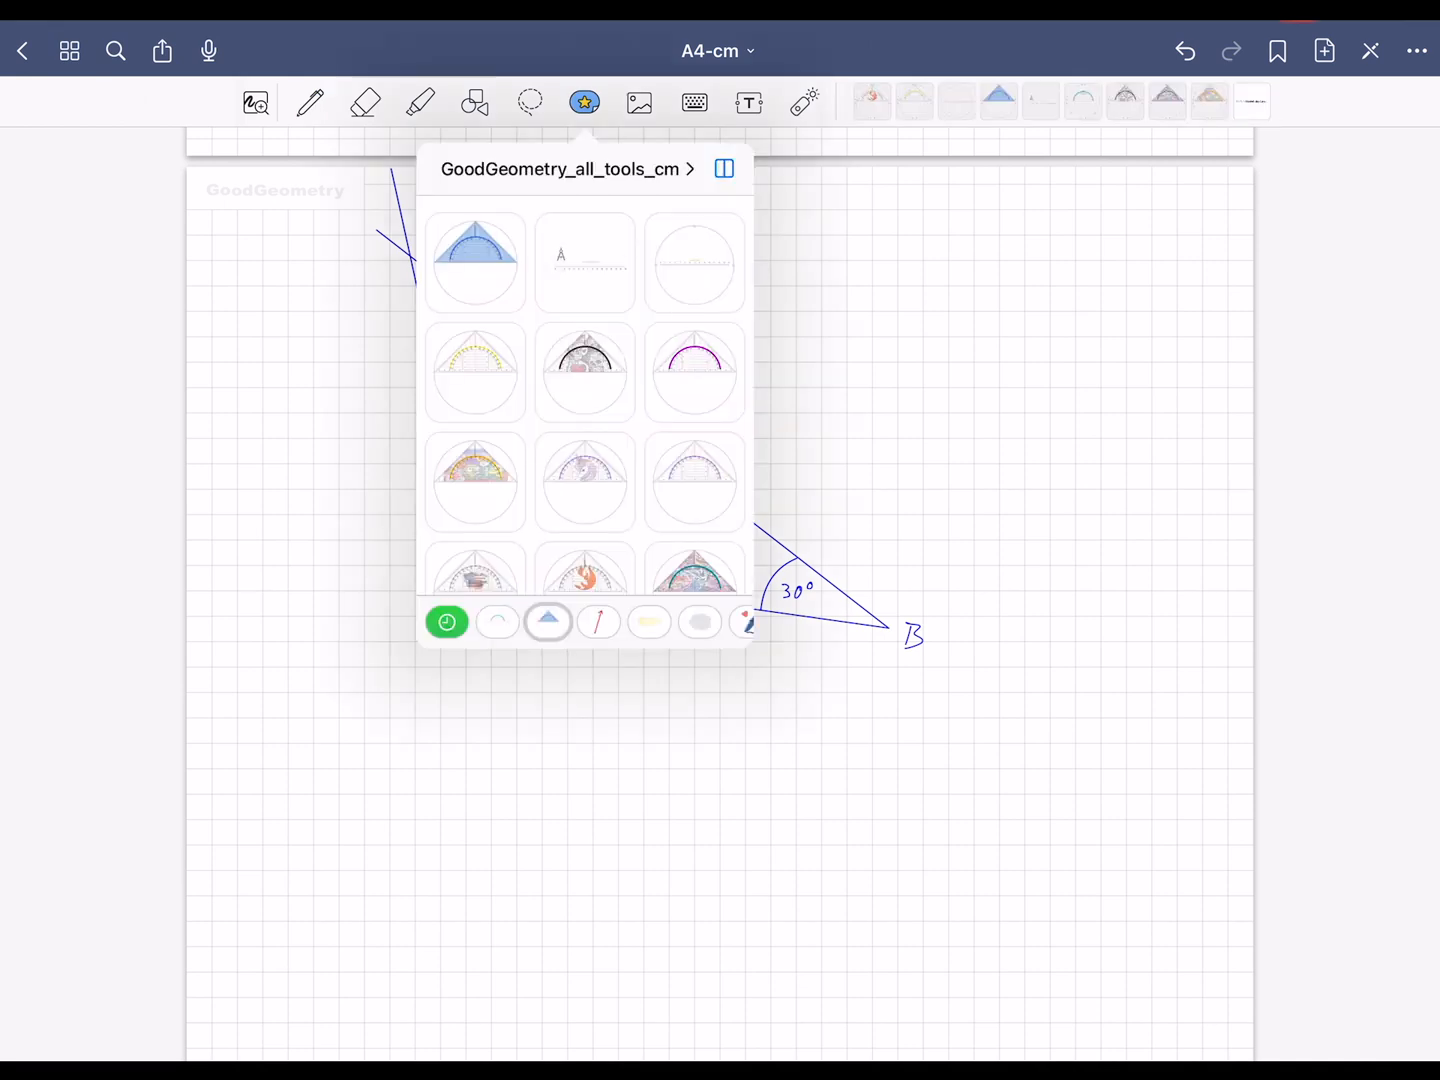
- Check the 40° angle at C with the flame protractor, then delete it
click(585, 570)
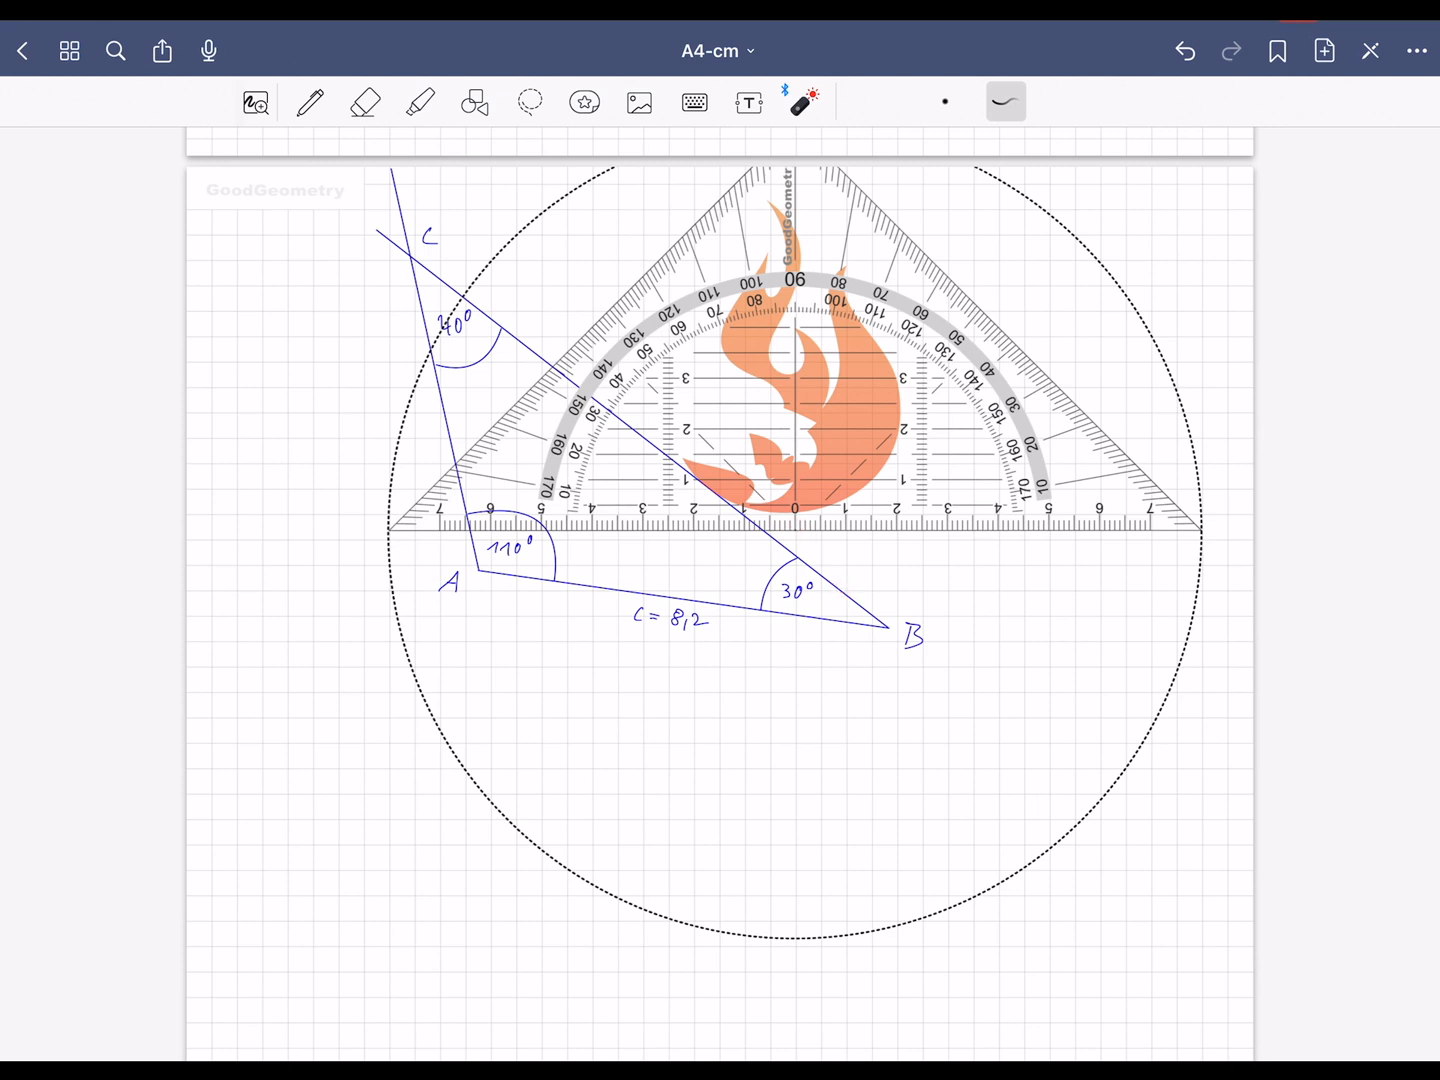
click(638, 102)
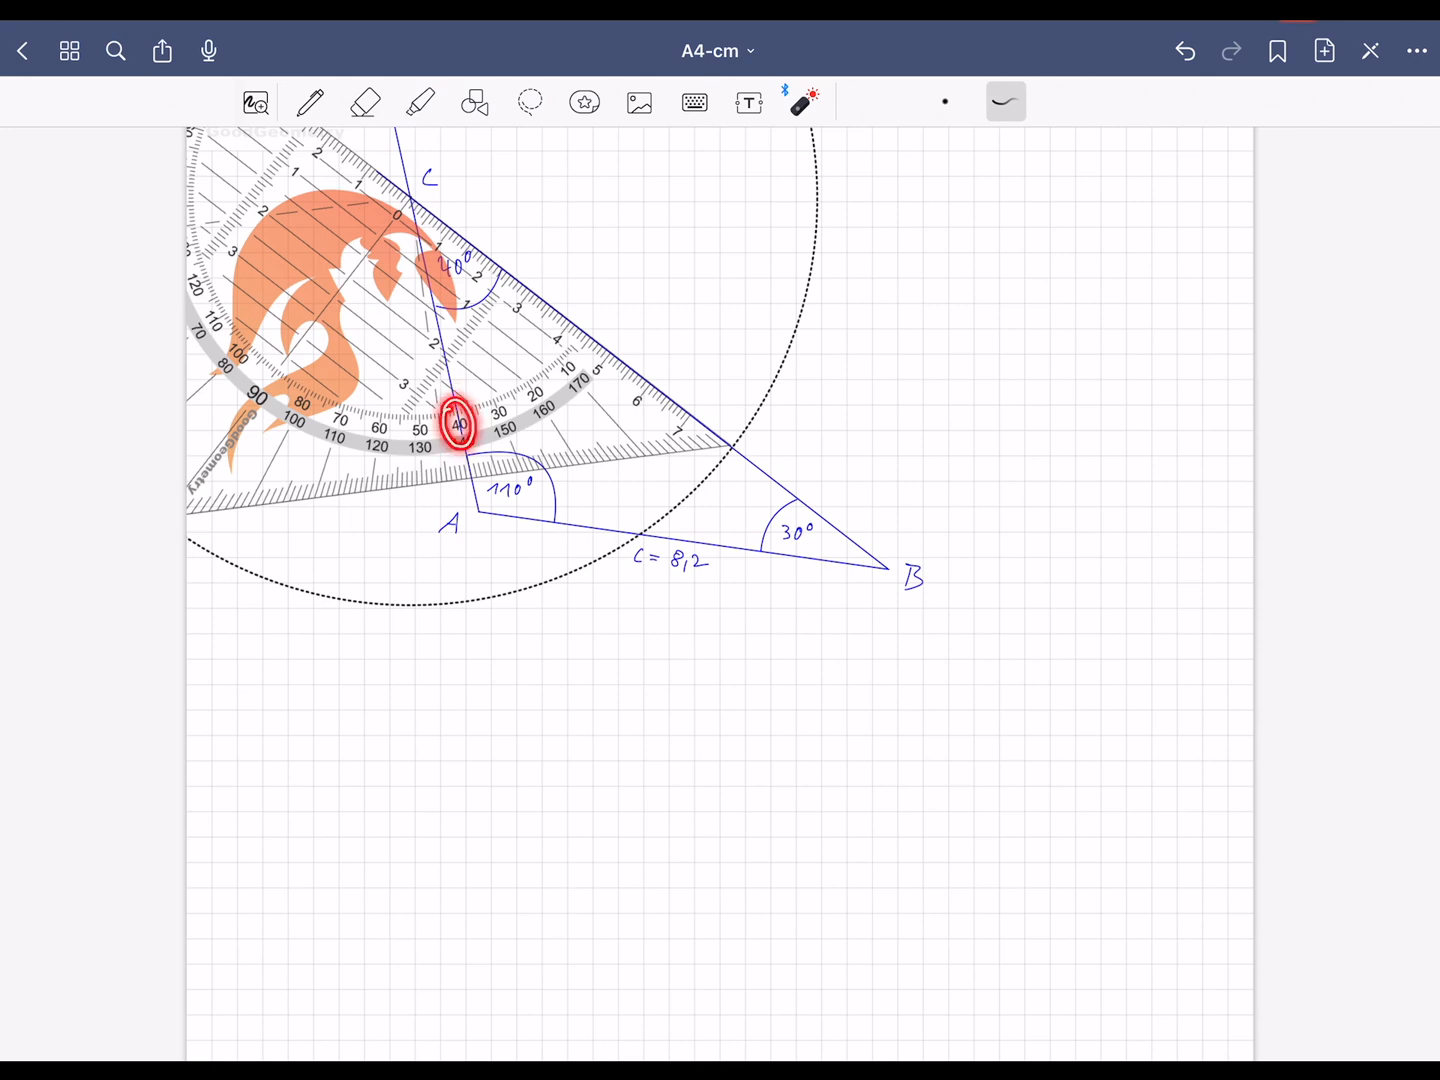
click(584, 102)
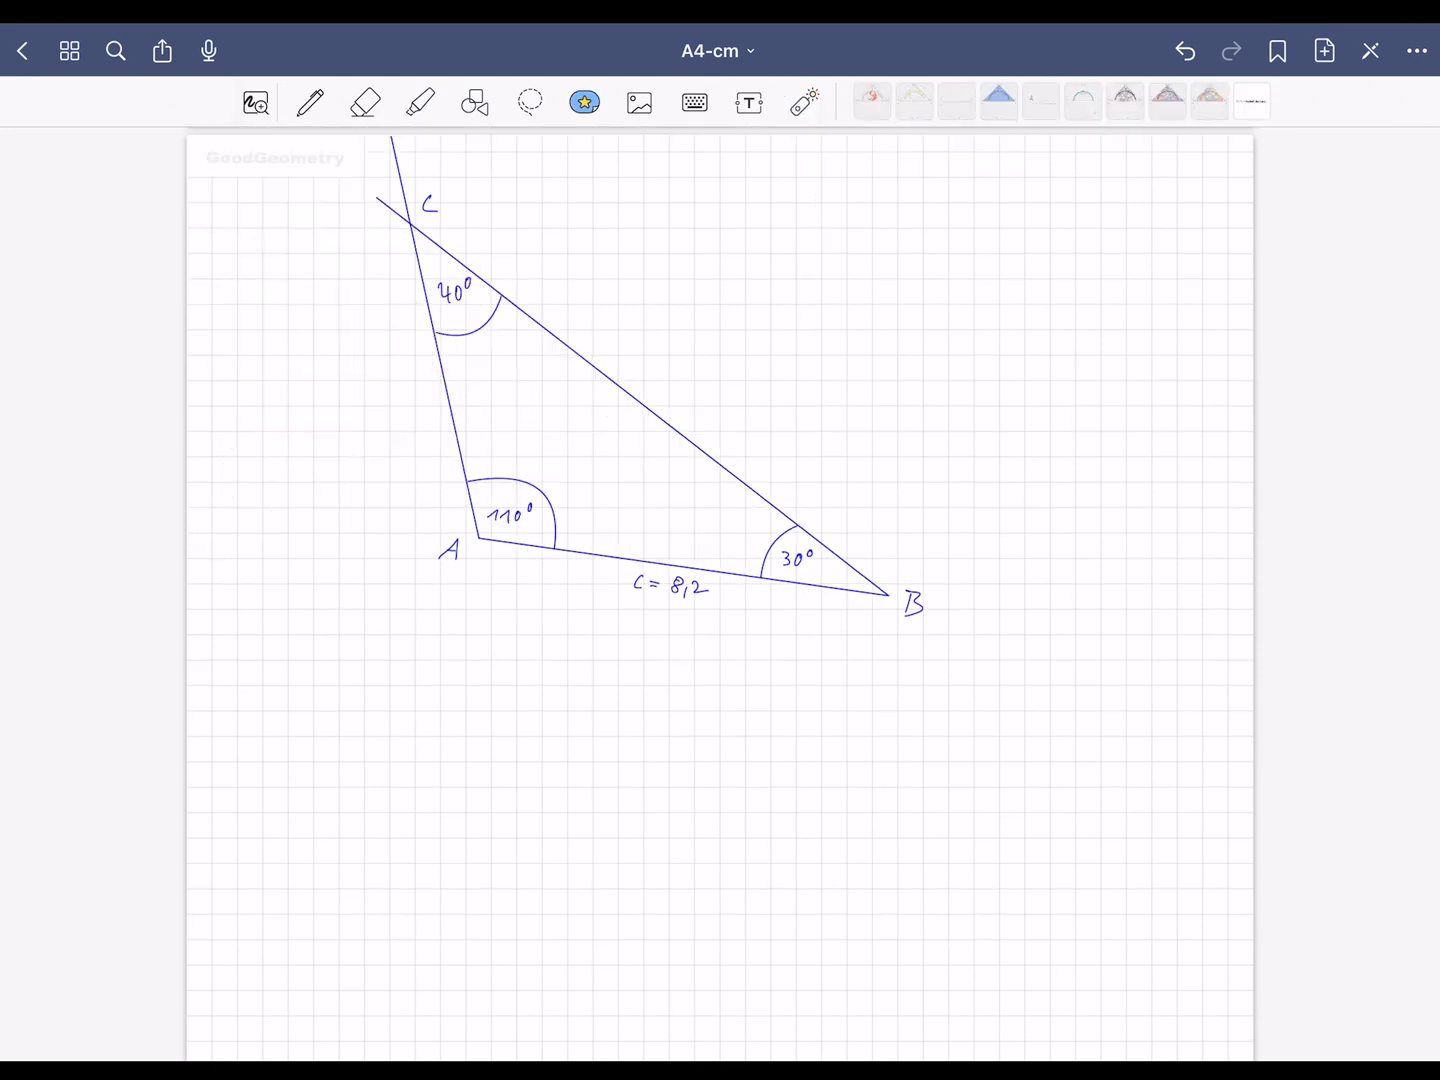
- Rotate and drag the ruler along side CB with its zero at vertex C
click(584, 102)
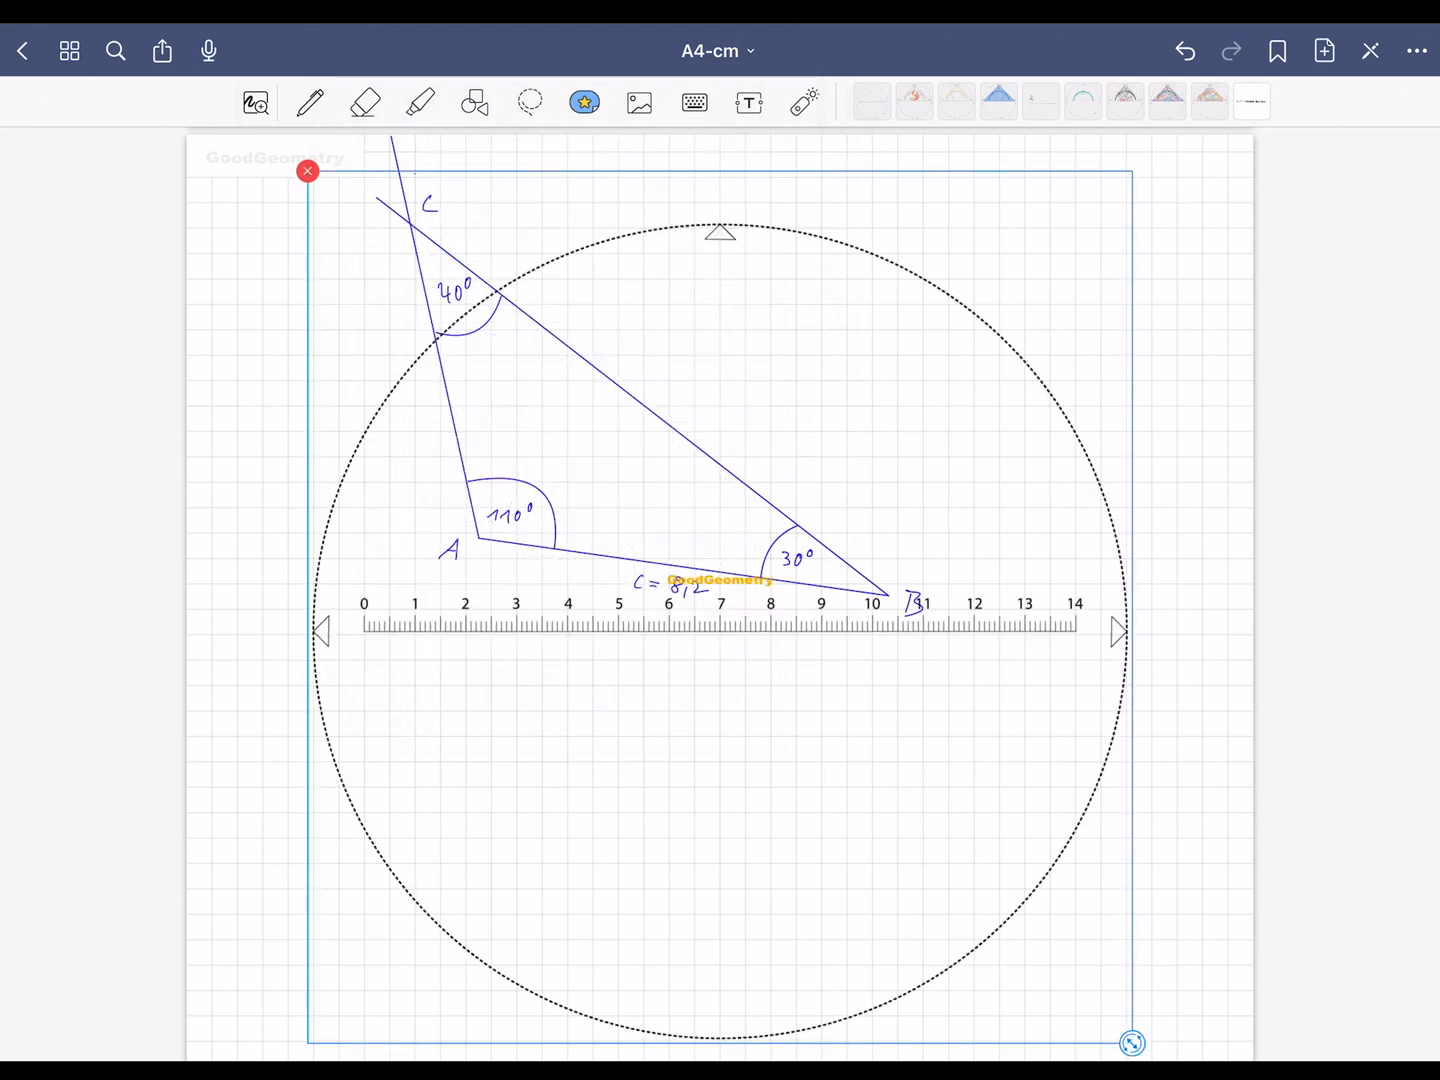
click(805, 102)
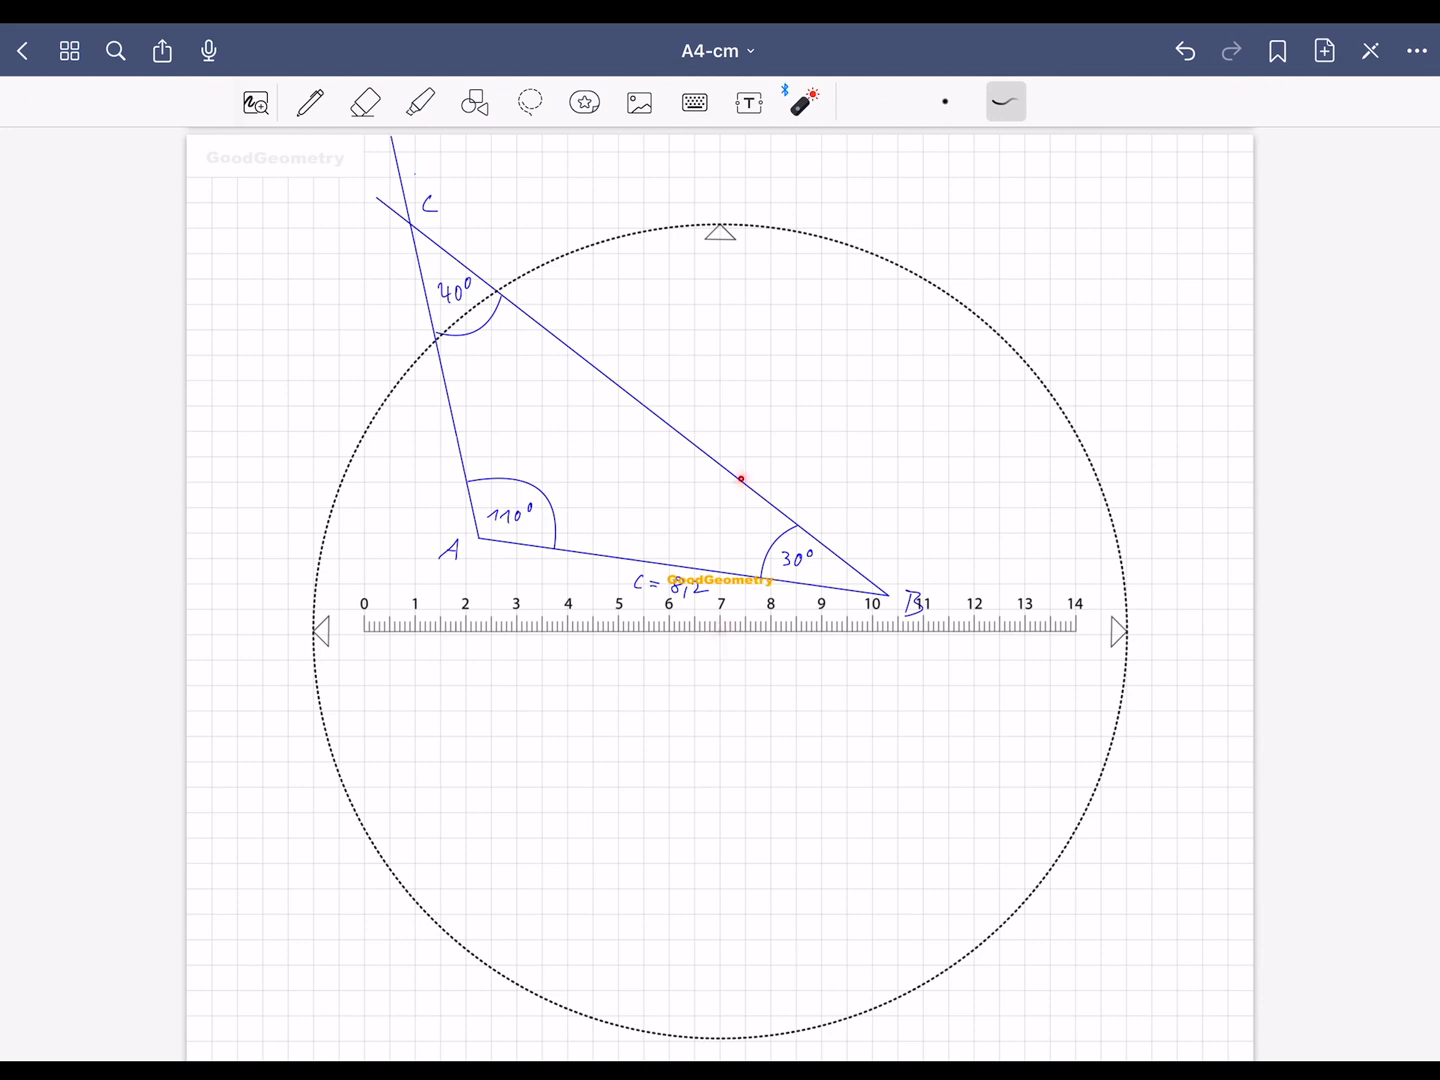
click(584, 101)
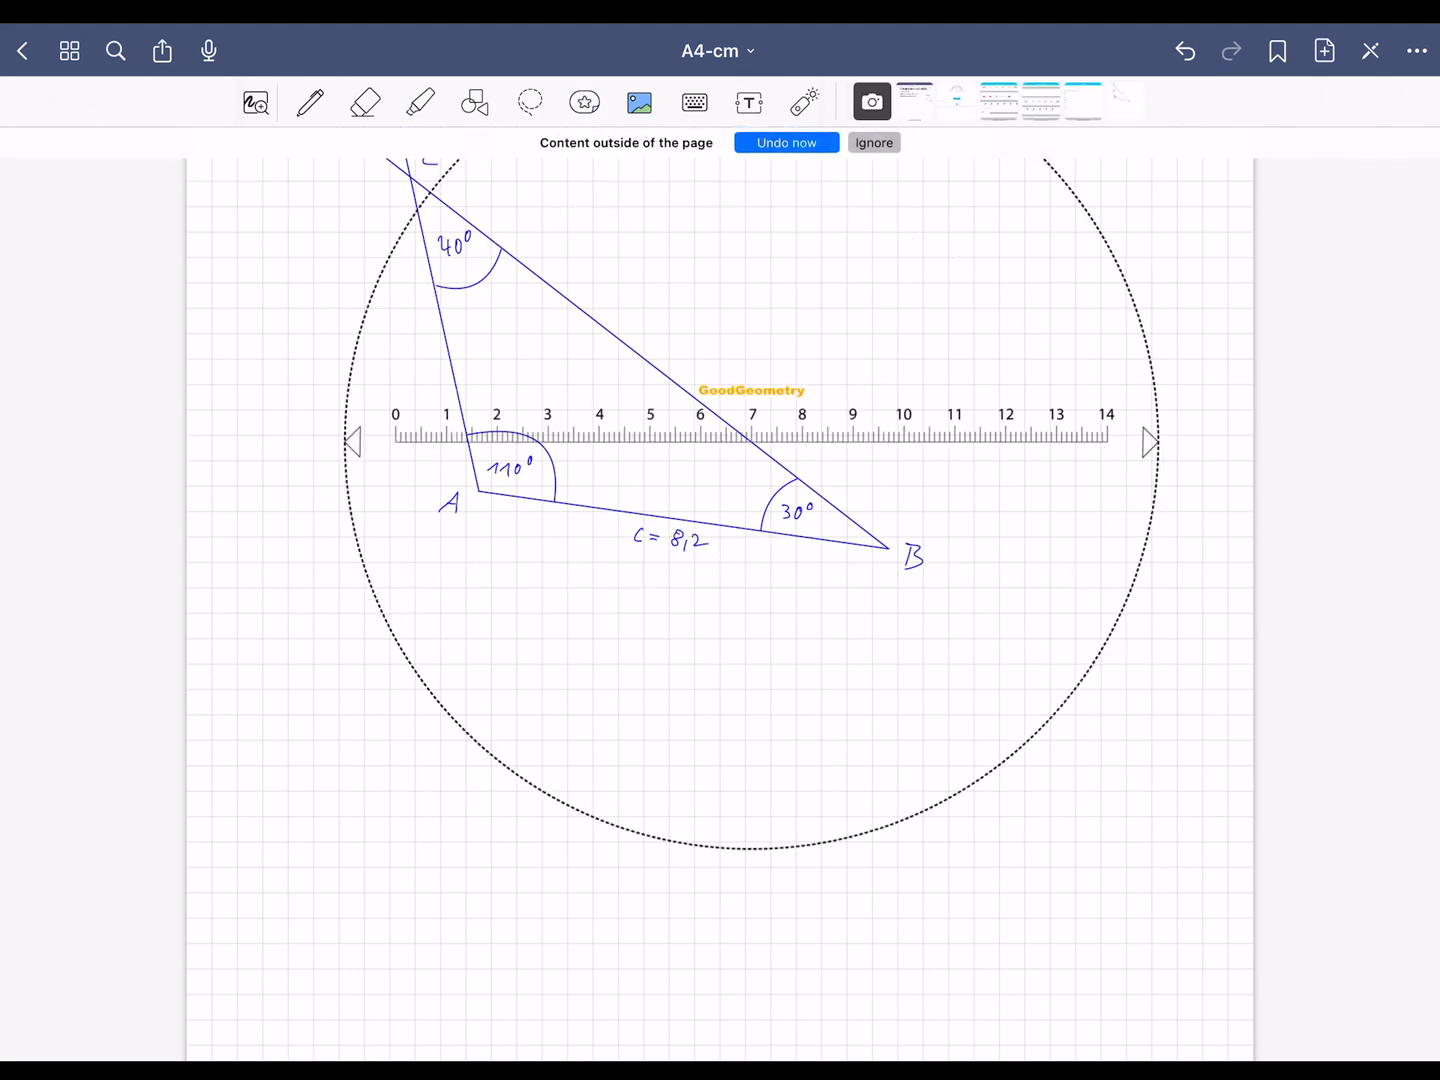
scroll(down, 3)
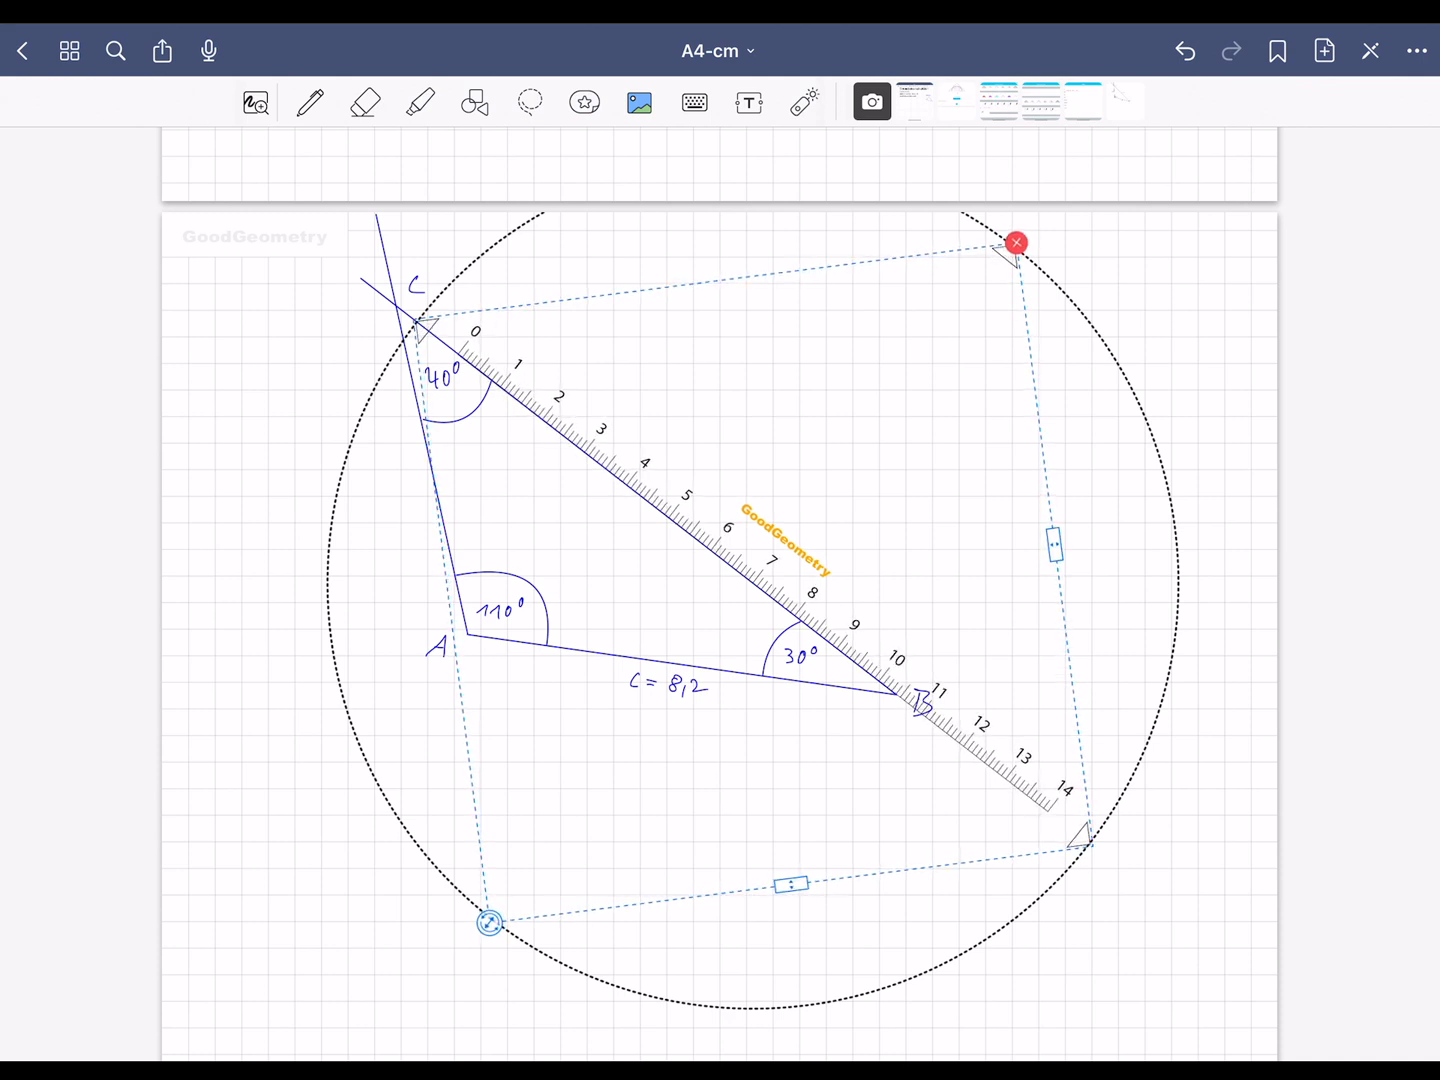
click(584, 102)
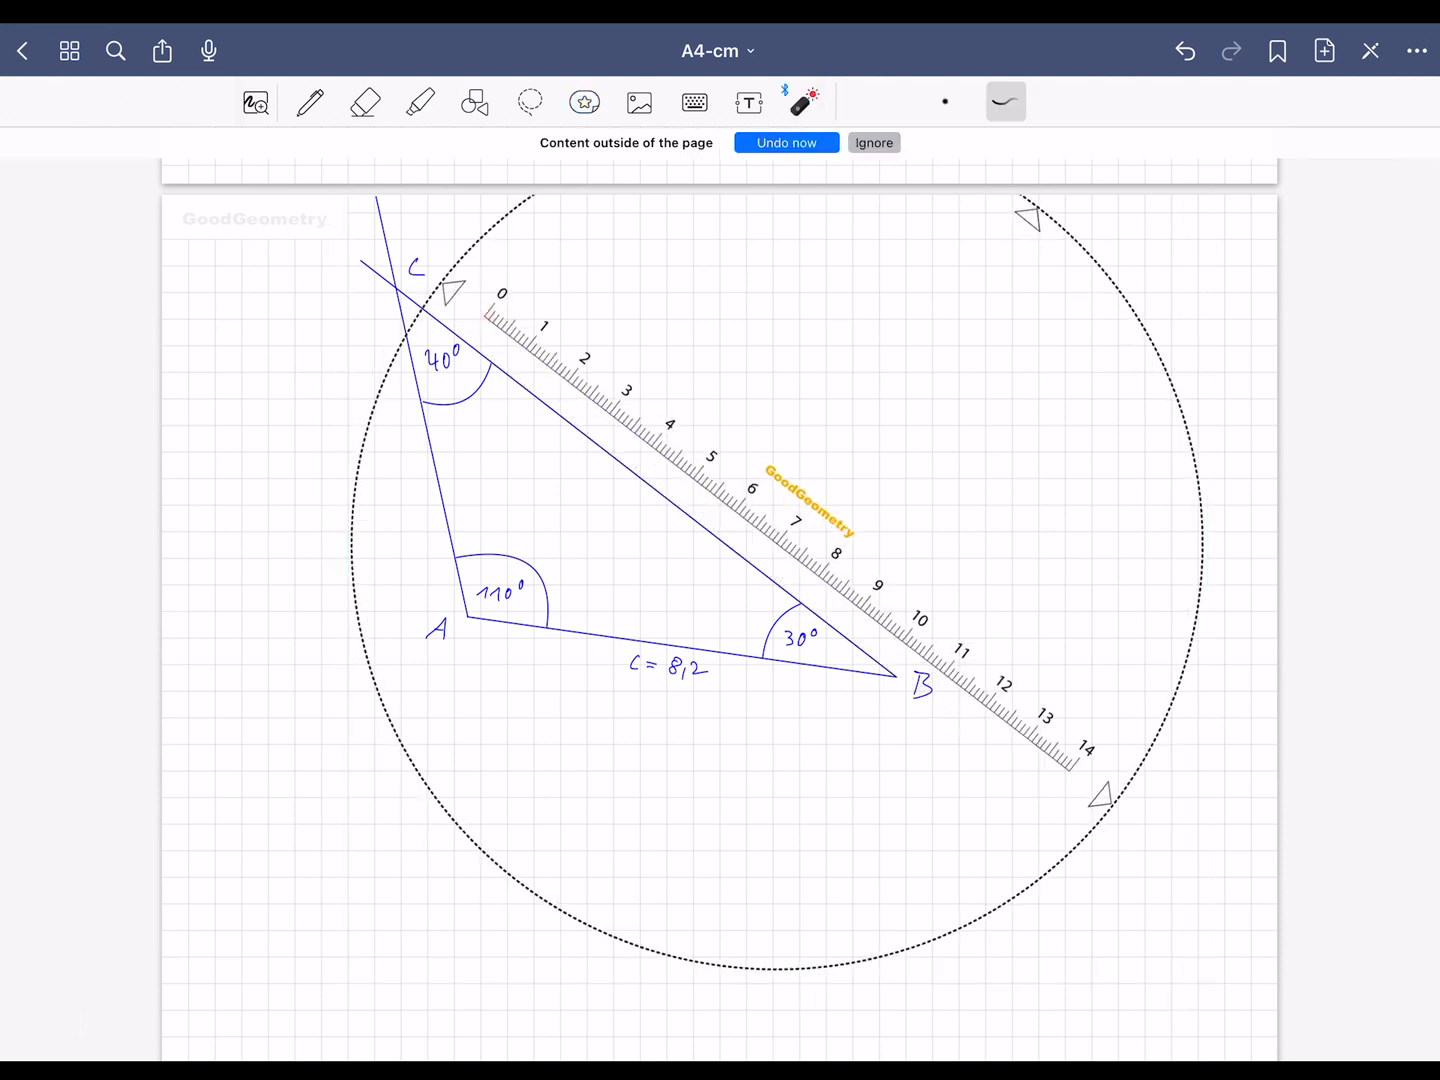
click(584, 102)
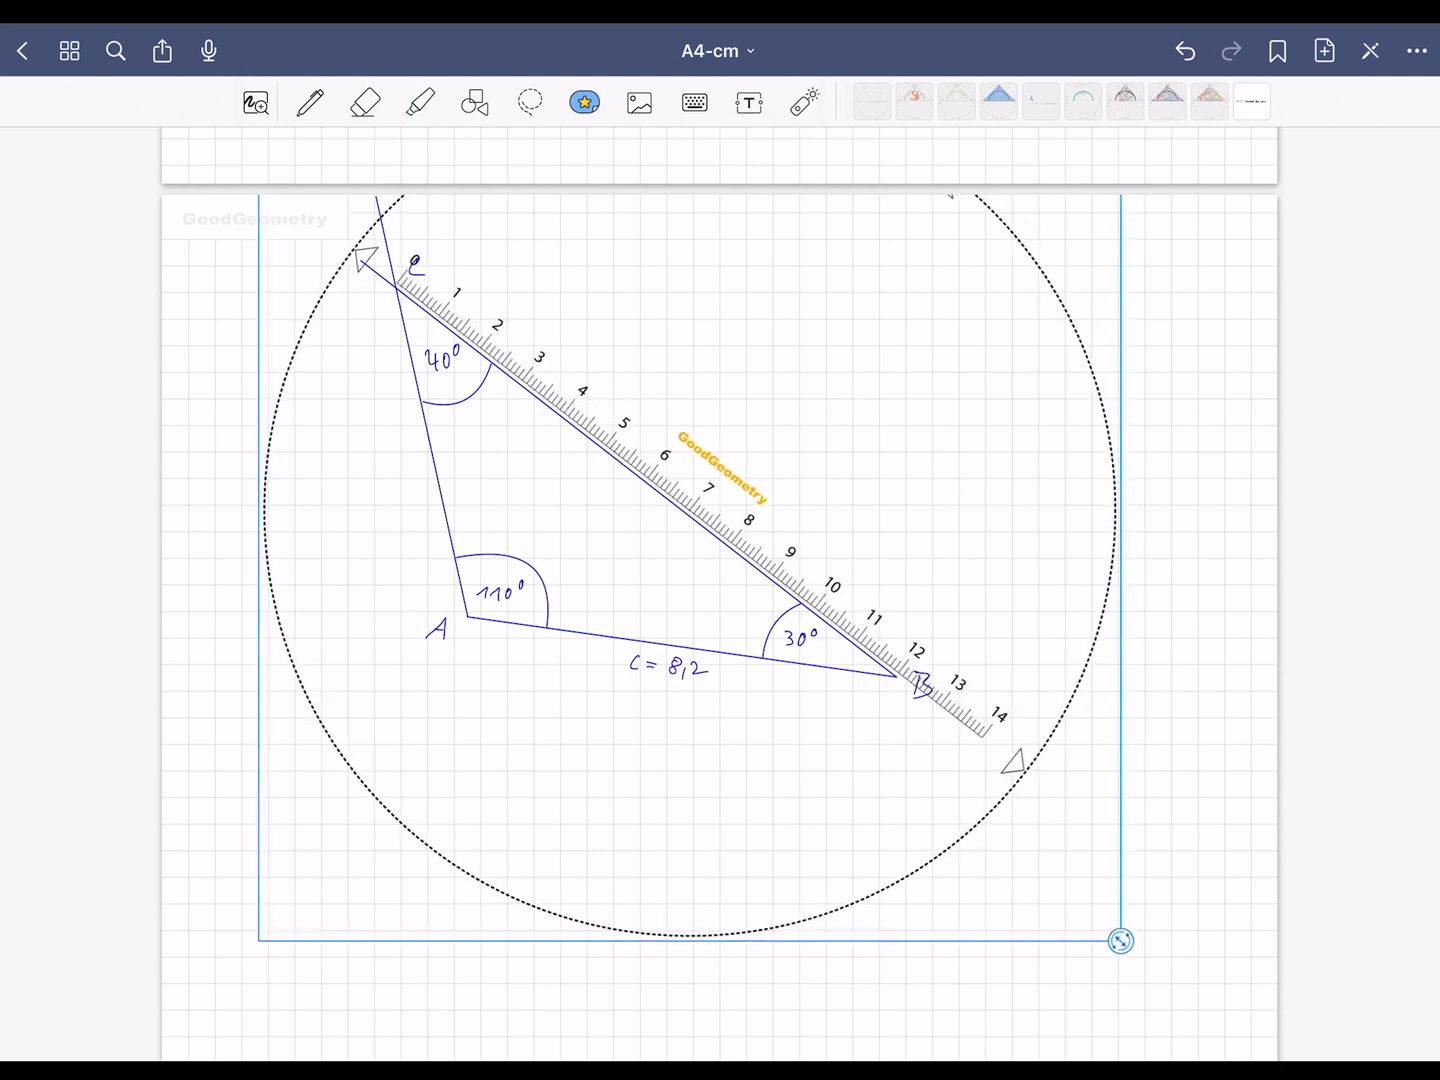
click(309, 101)
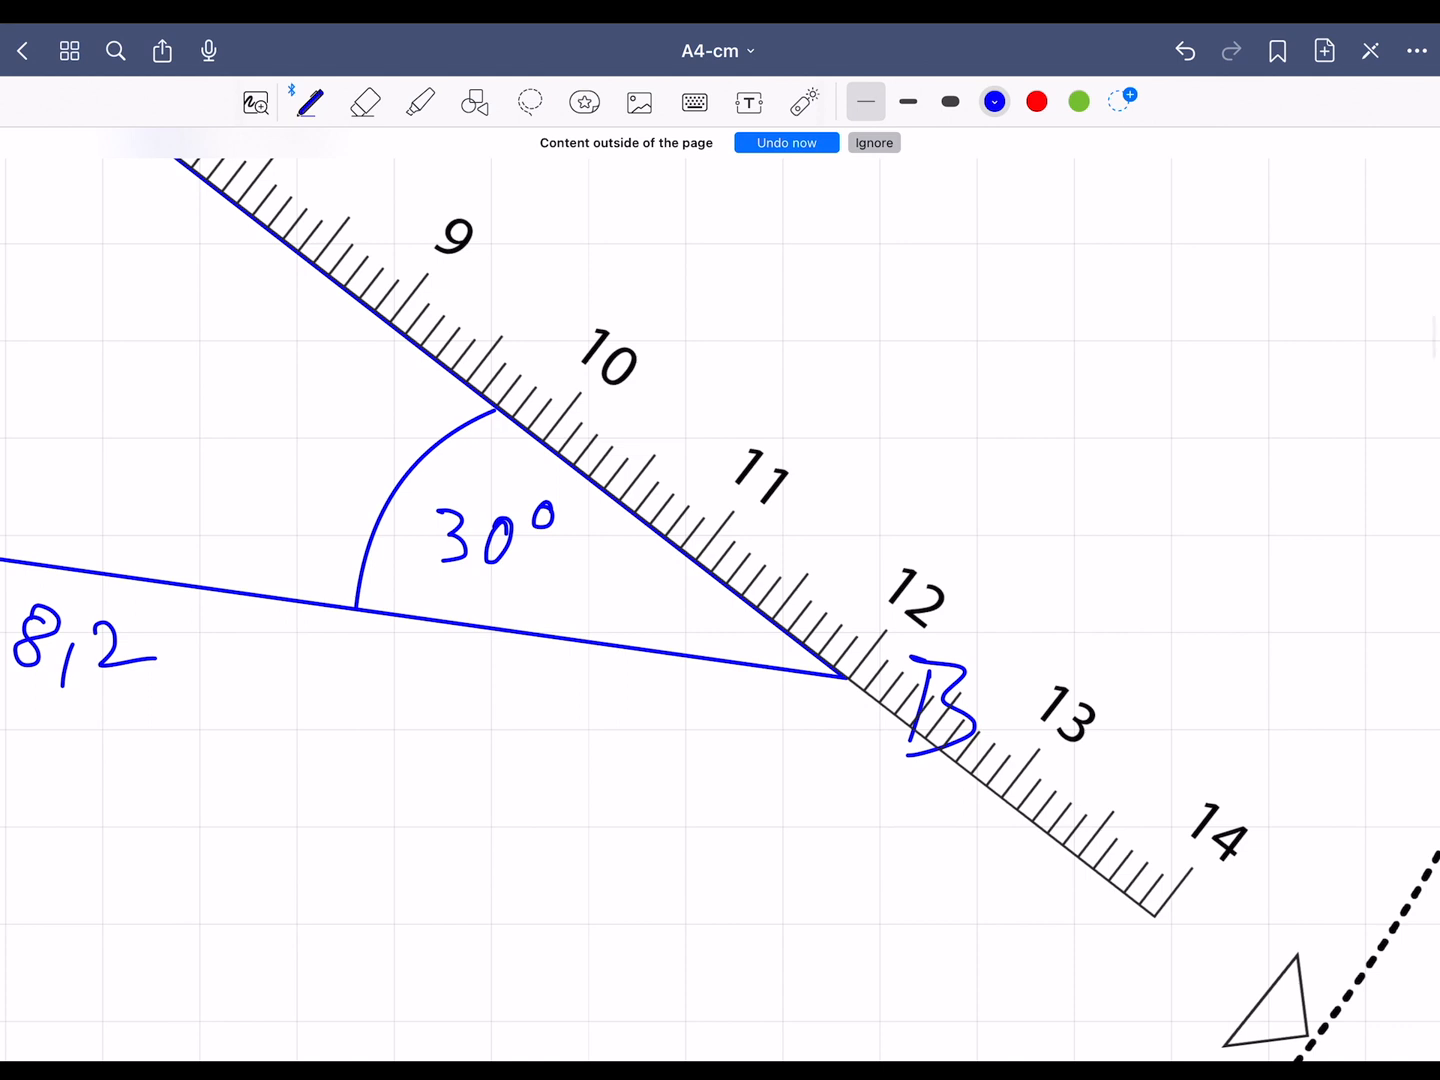
- Mark B on the ruler and write the label a = 11,99 cm
click(872, 142)
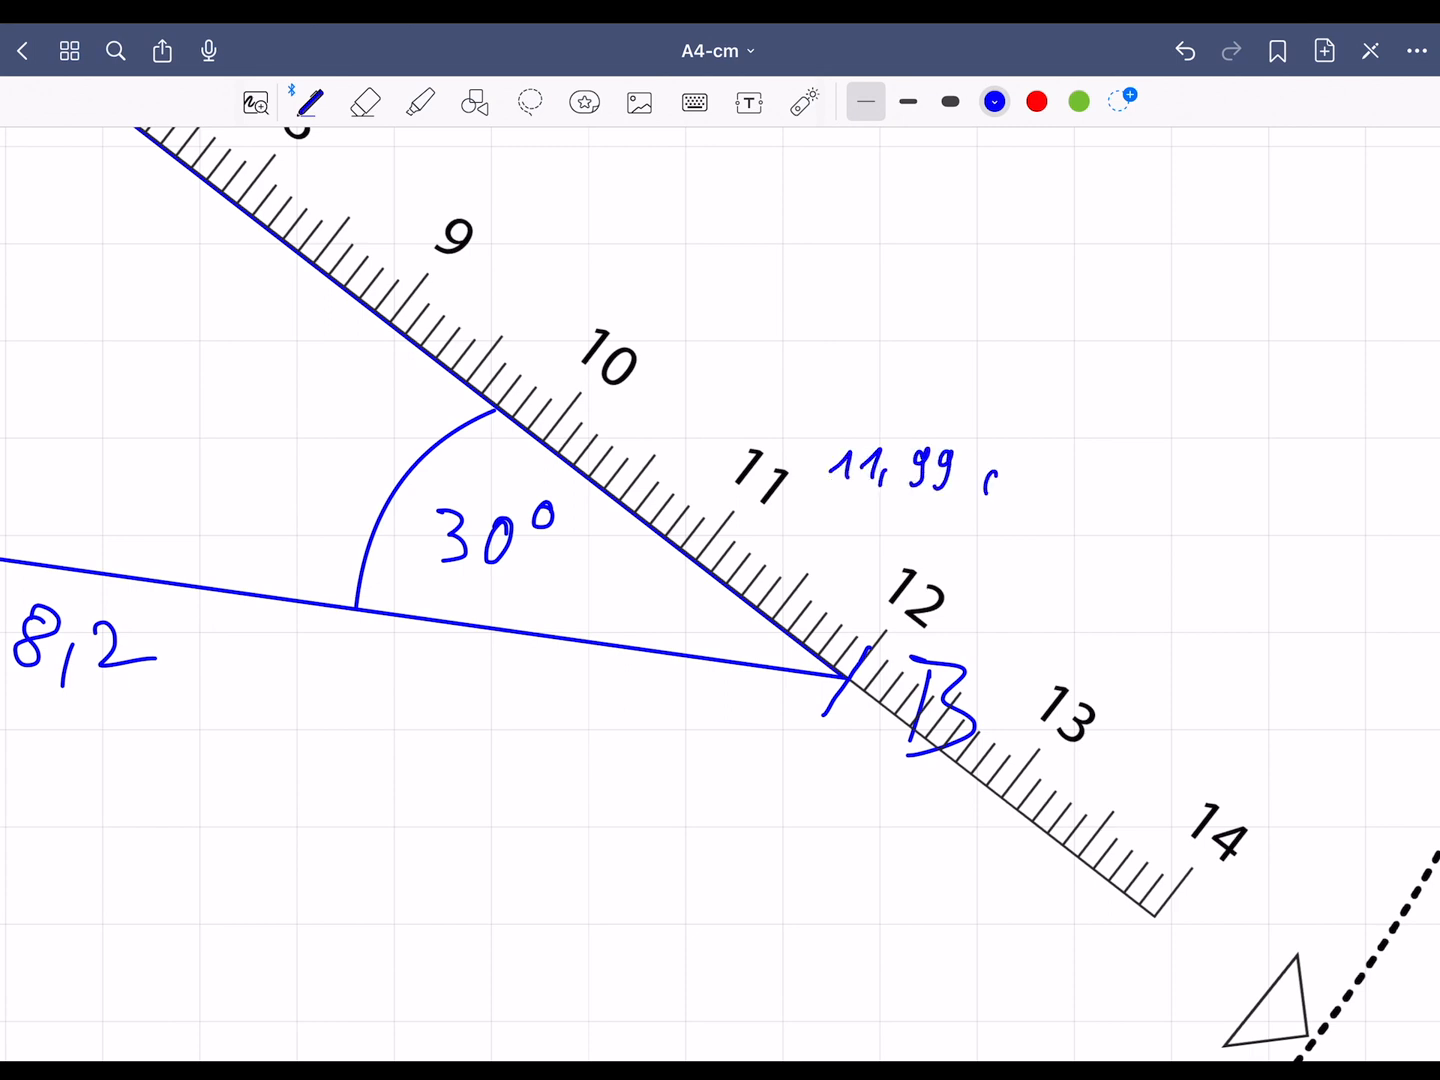
text(m)
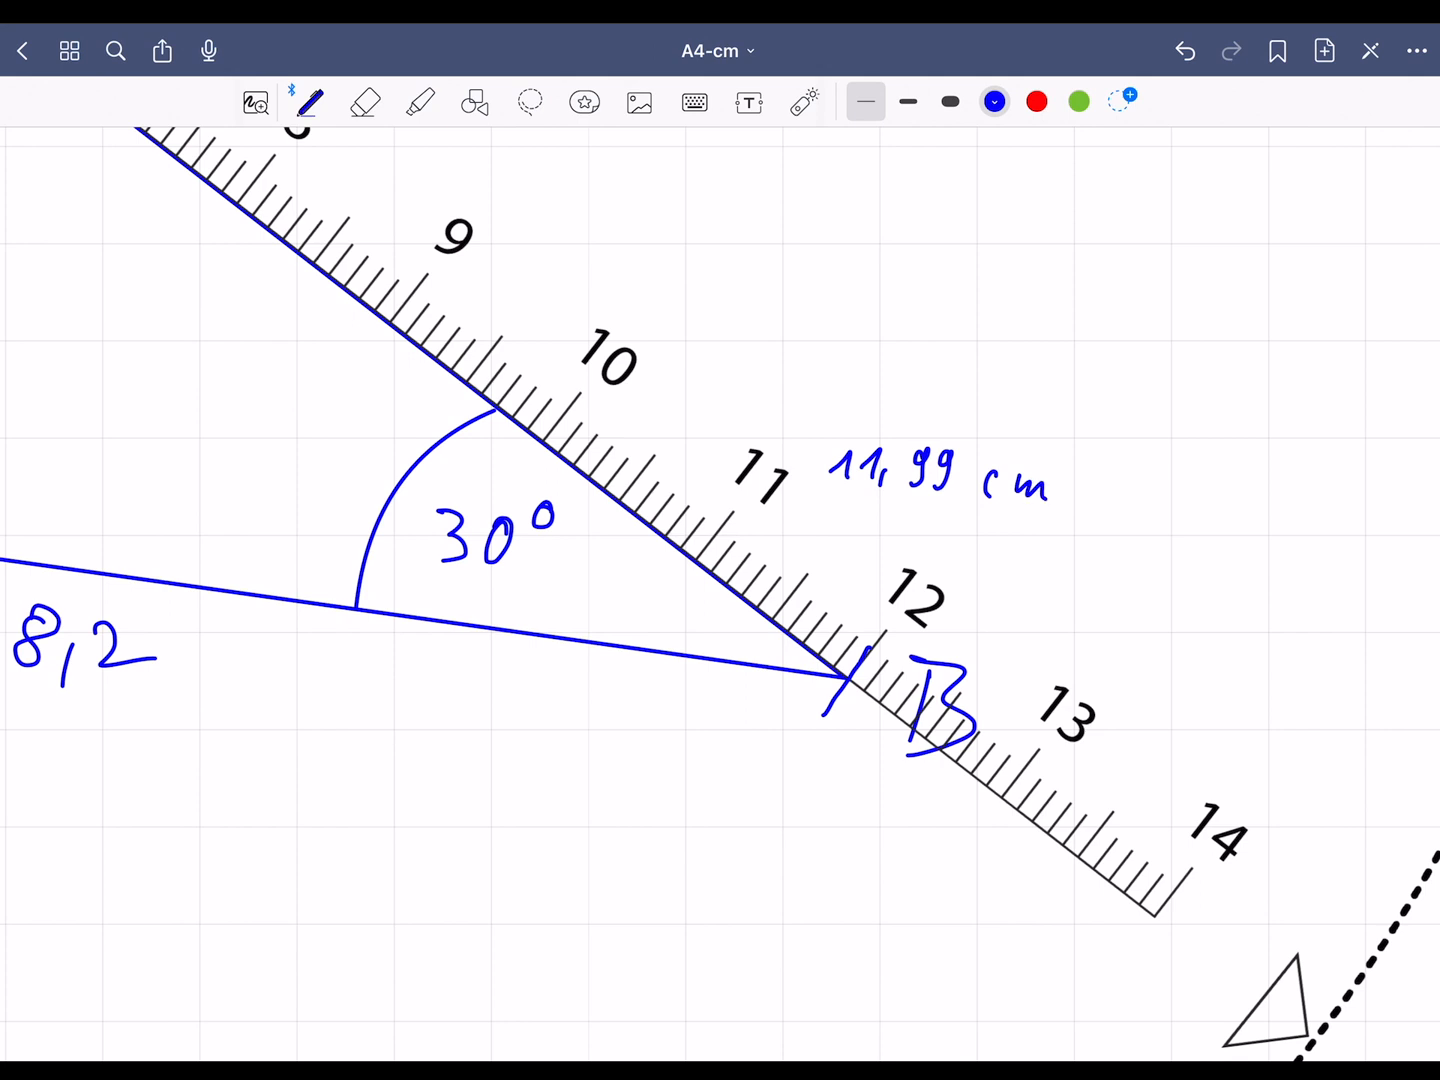
click(585, 102)
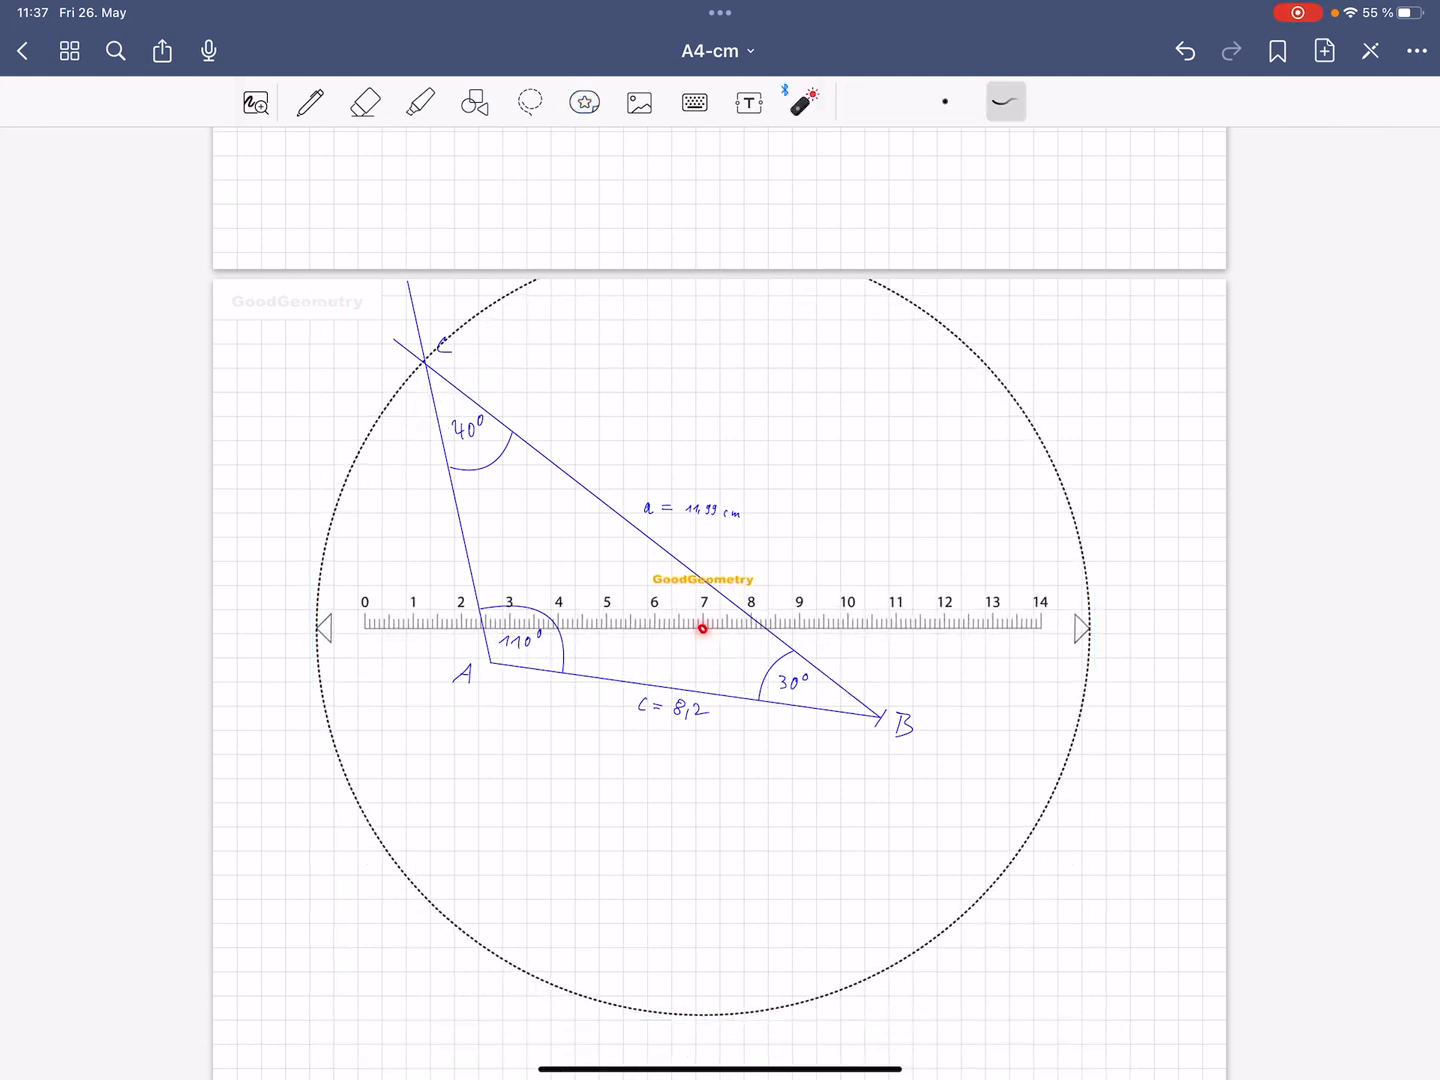
- Rotate and move the ruler so its edge runs along side AC
click(702, 629)
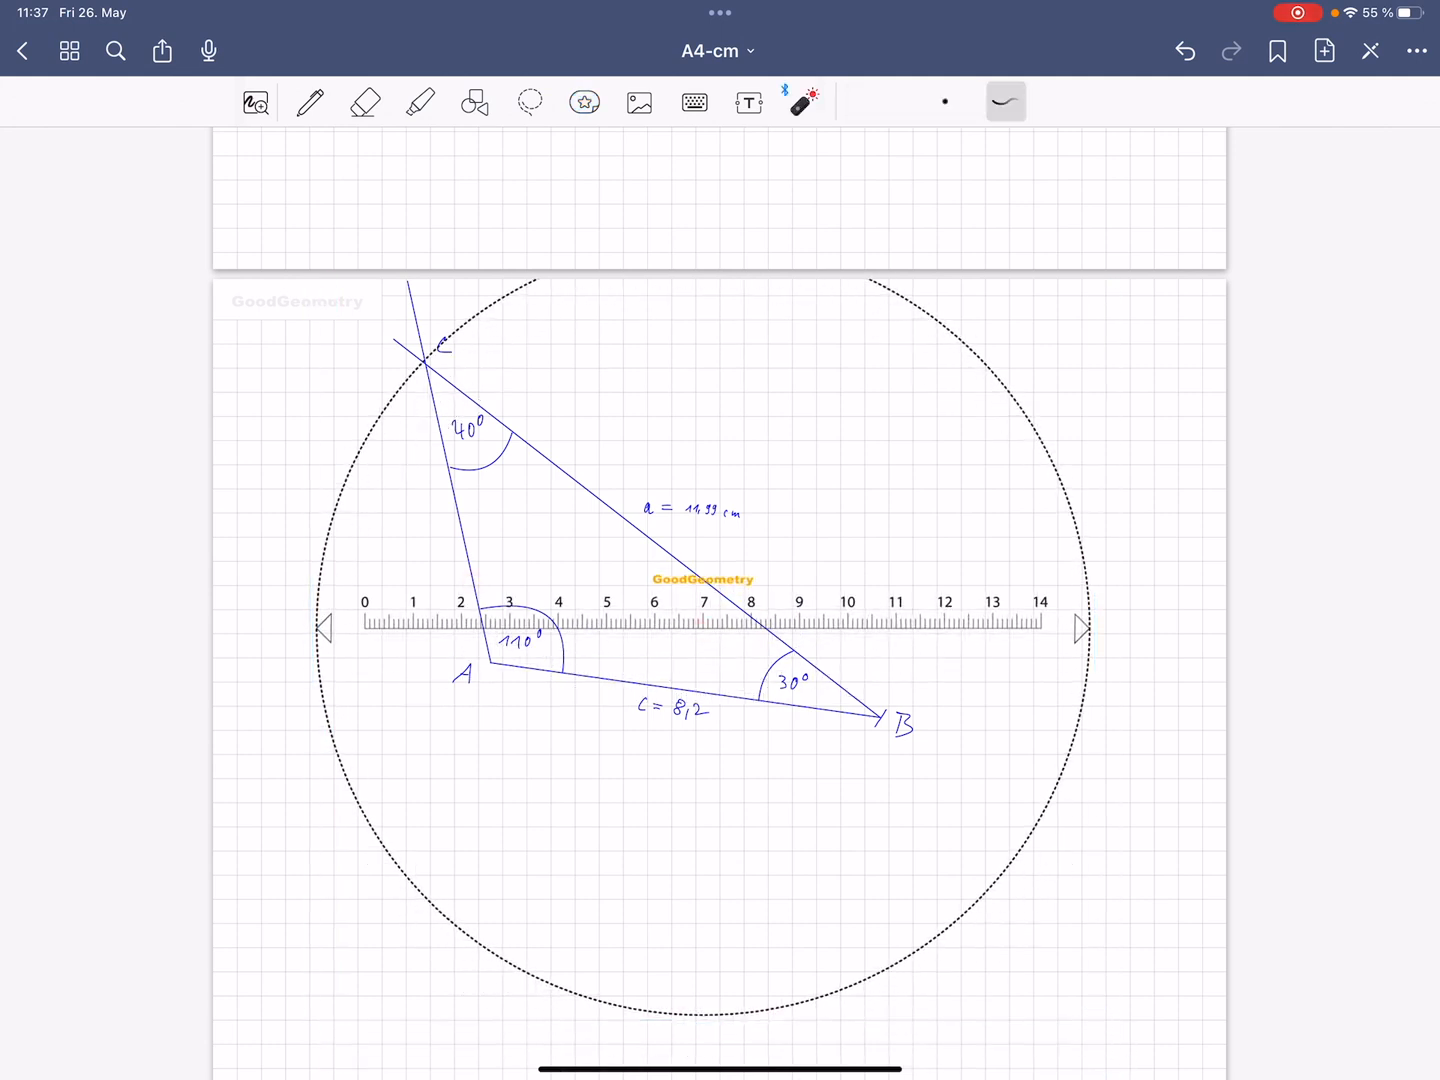
click(584, 102)
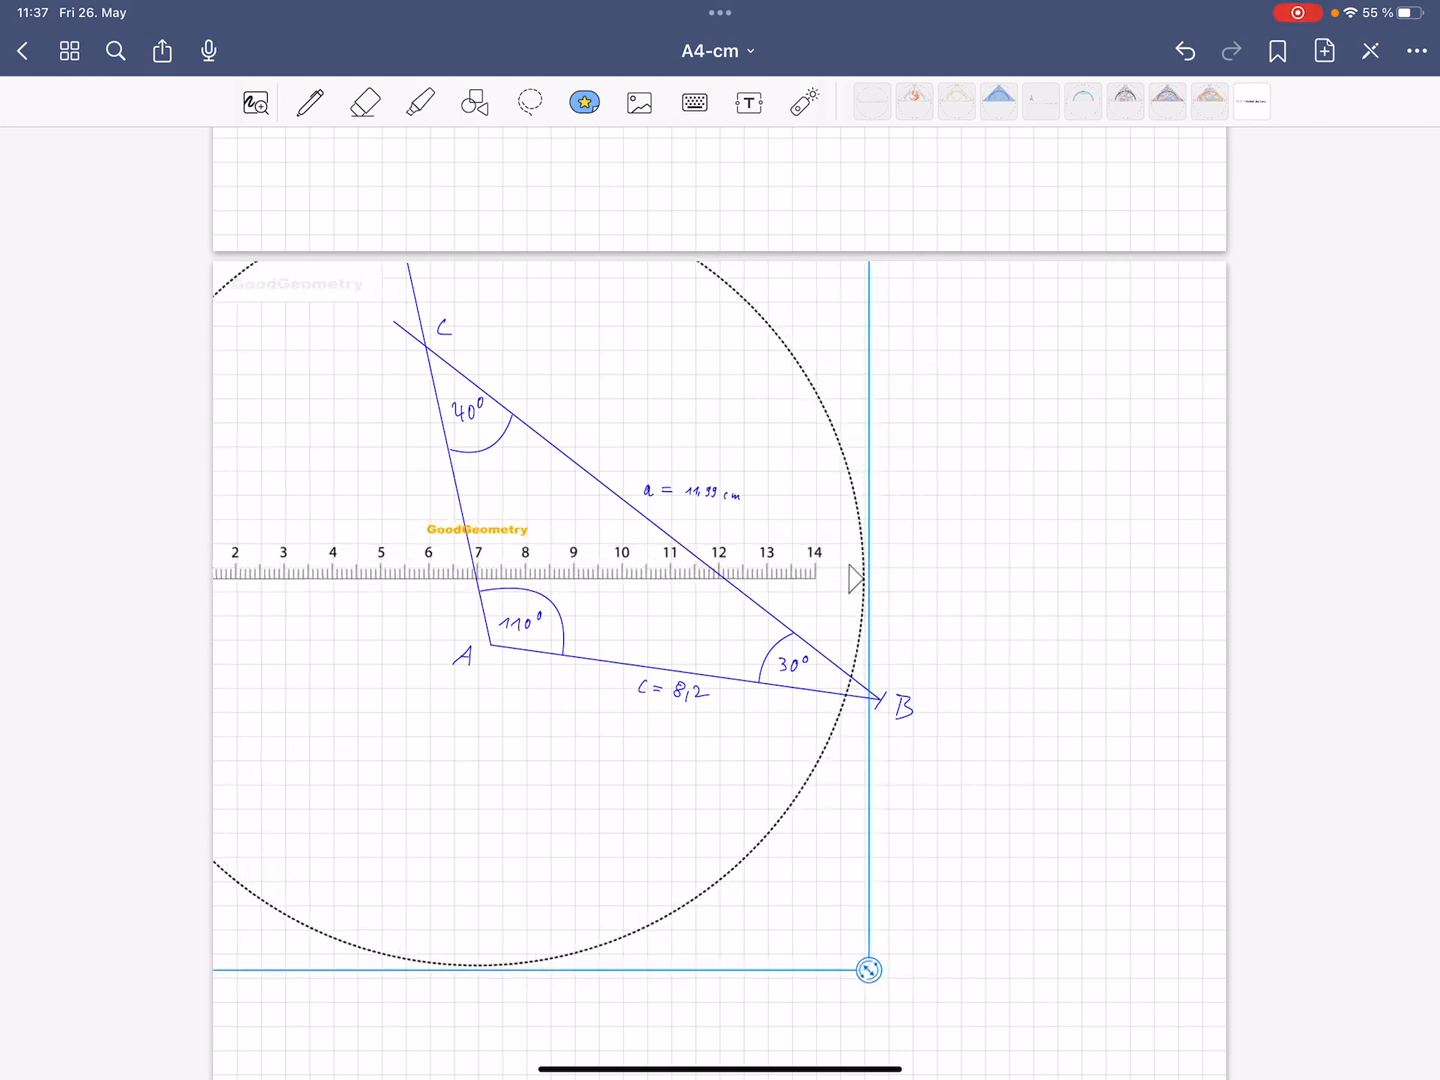
click(638, 102)
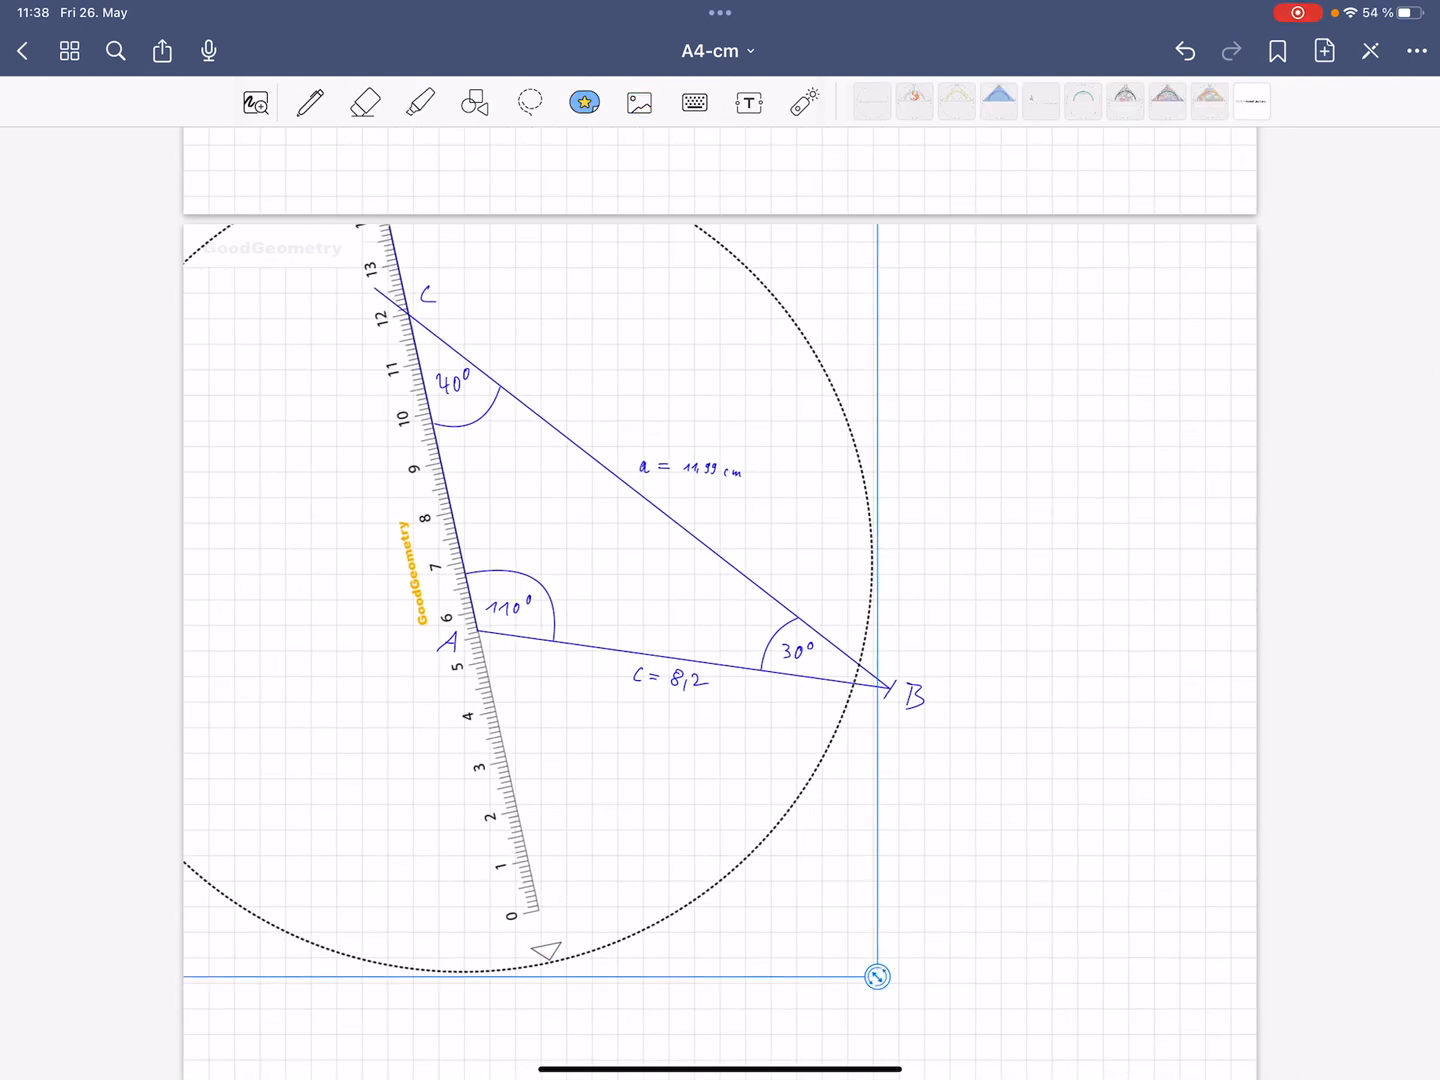
click(804, 101)
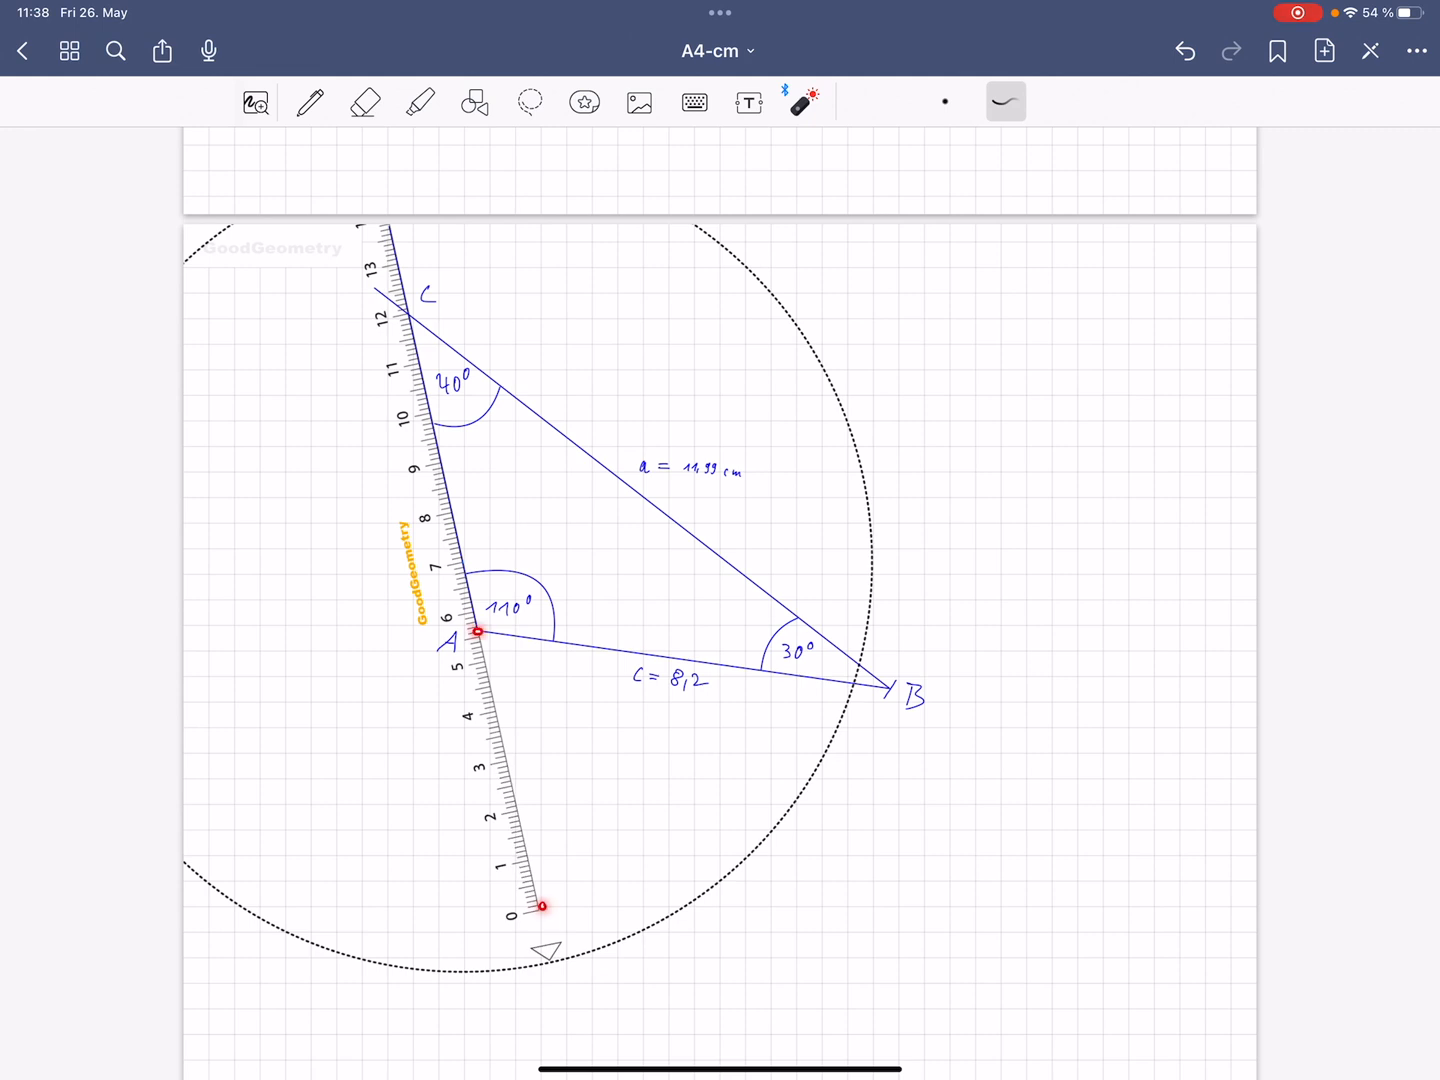
- Point at vertex A, zoom to vertex C near the 6 cm mark, and pick the pen
click(584, 102)
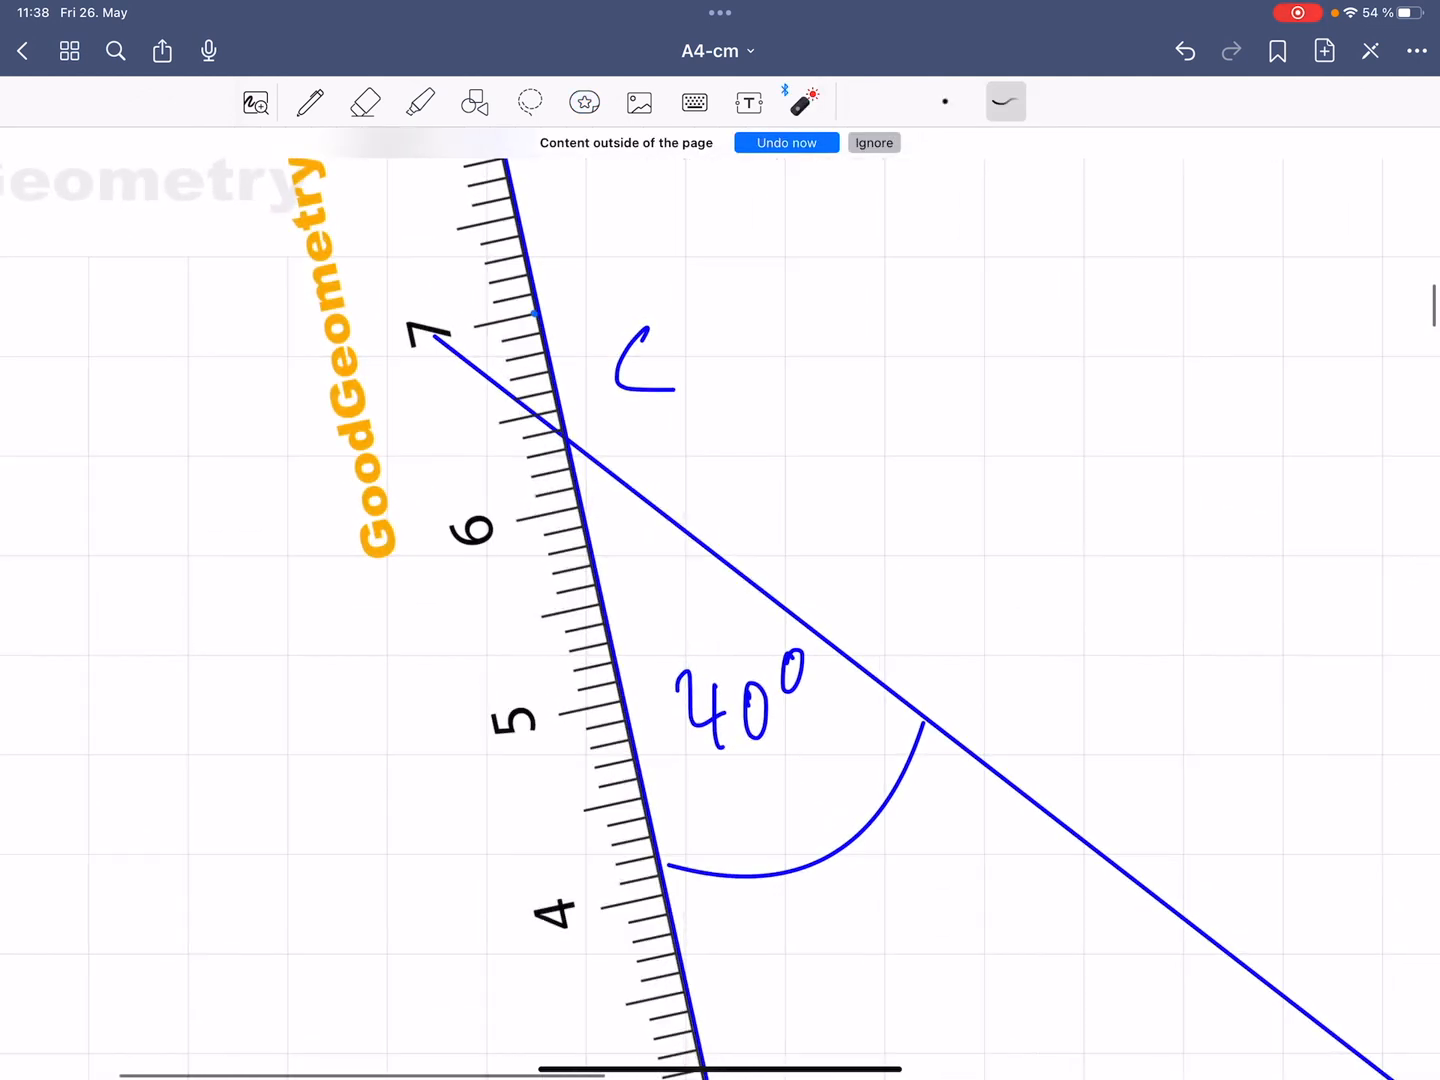
click(310, 102)
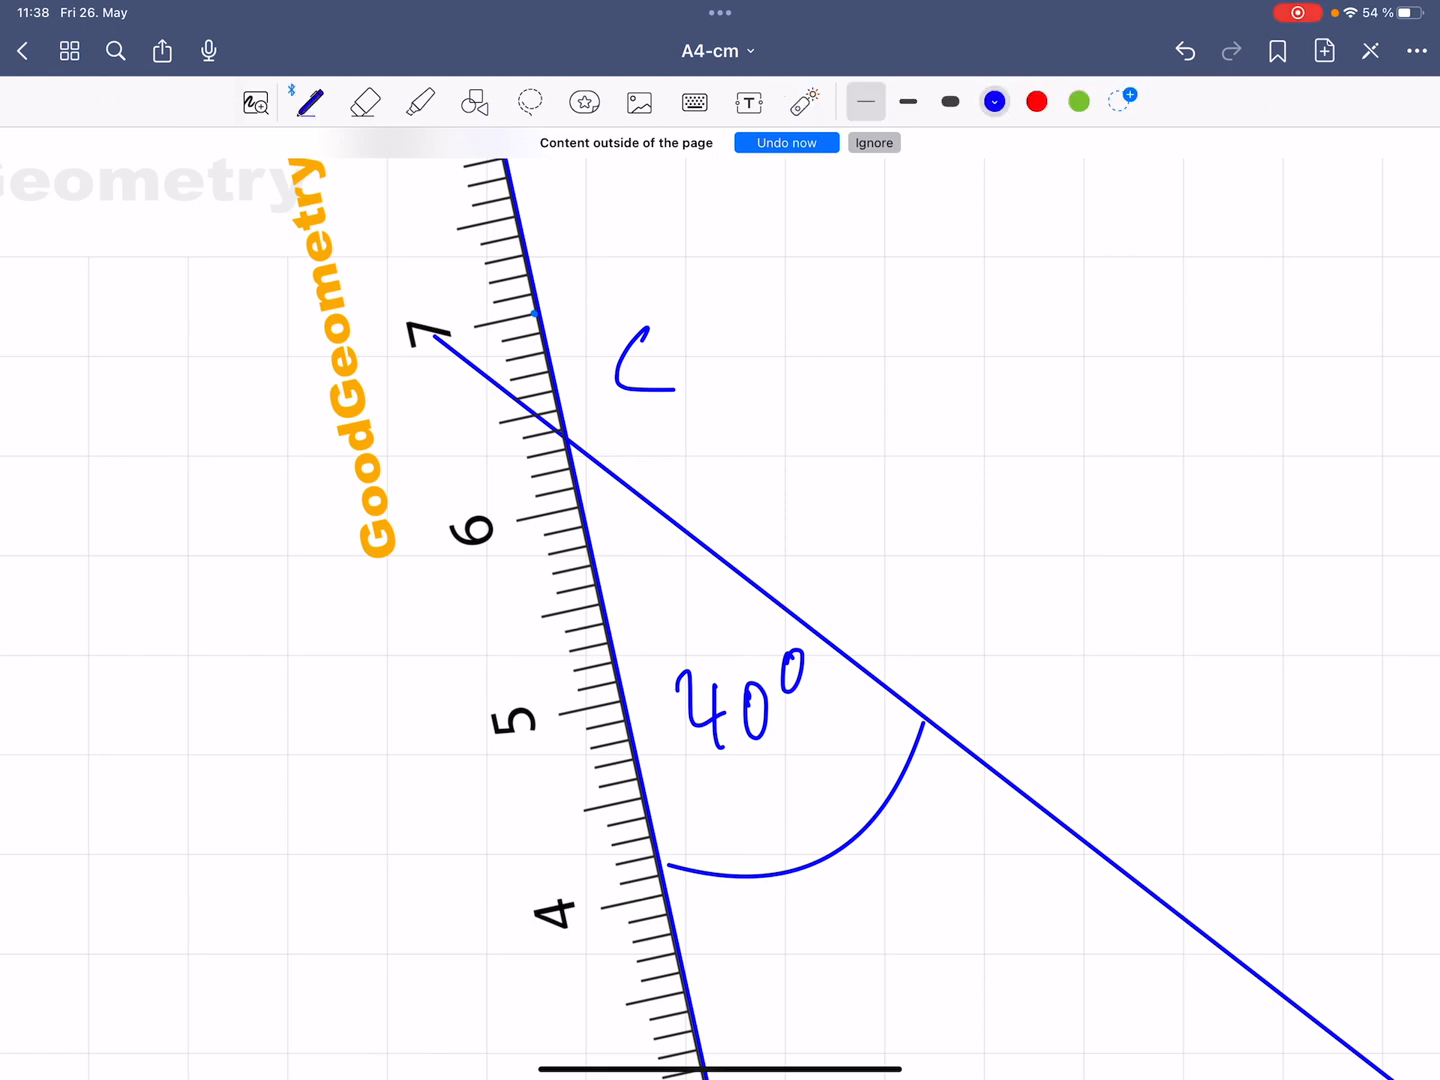